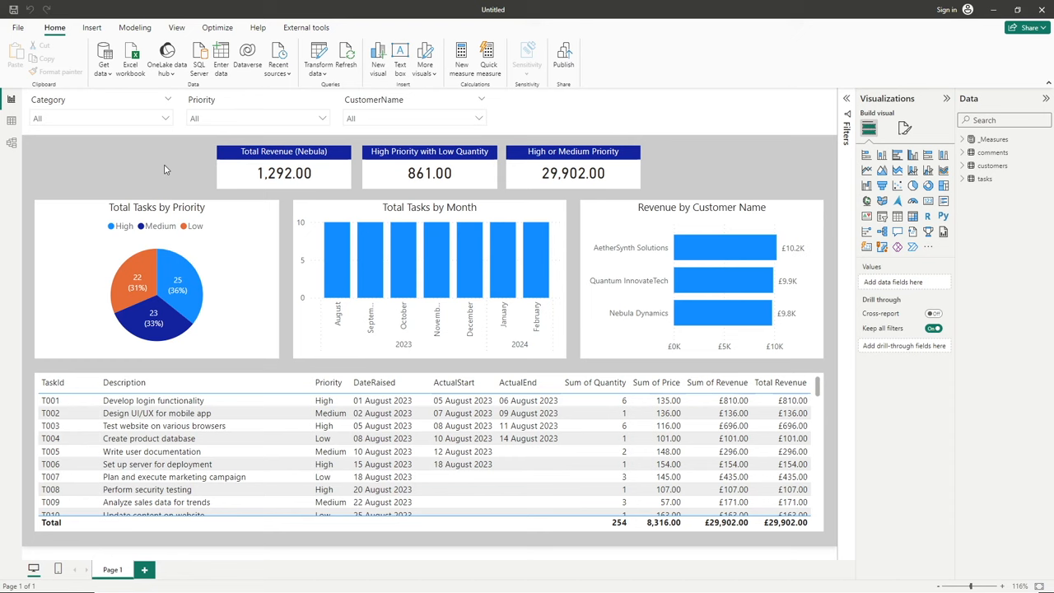
{"action": "mouse_move", "coordinate": [128, 161]}
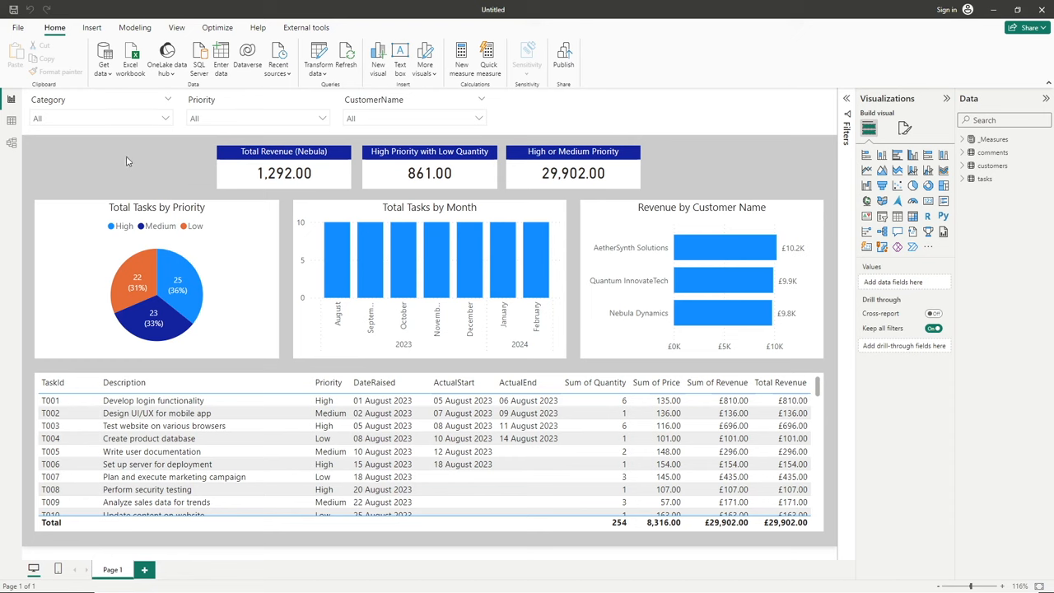
{"action": "mouse_move", "coordinate": [1051, 201]}
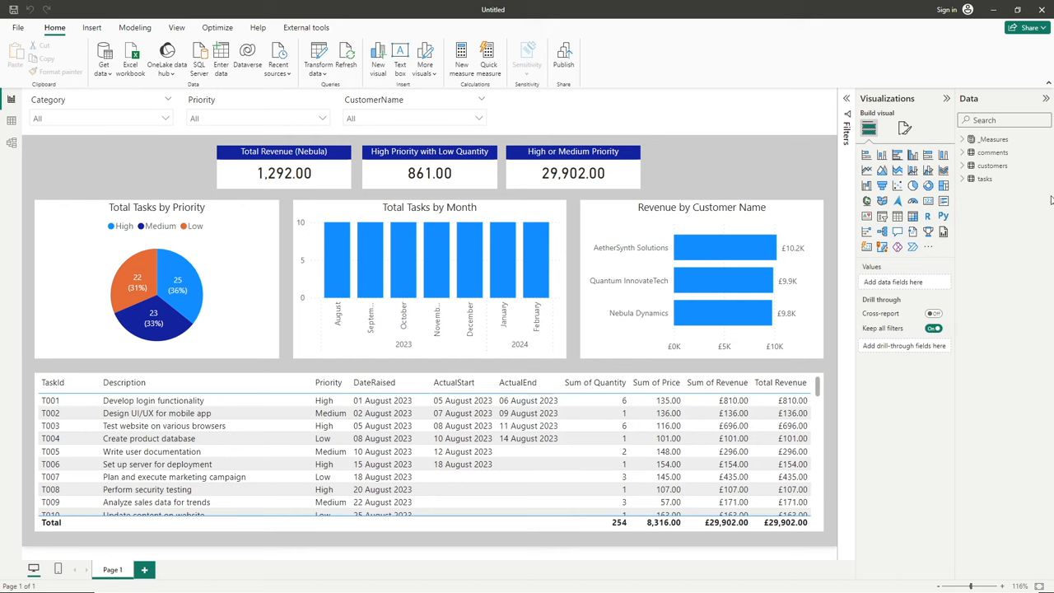
{"action": "mouse_move", "coordinate": [1014, 226]}
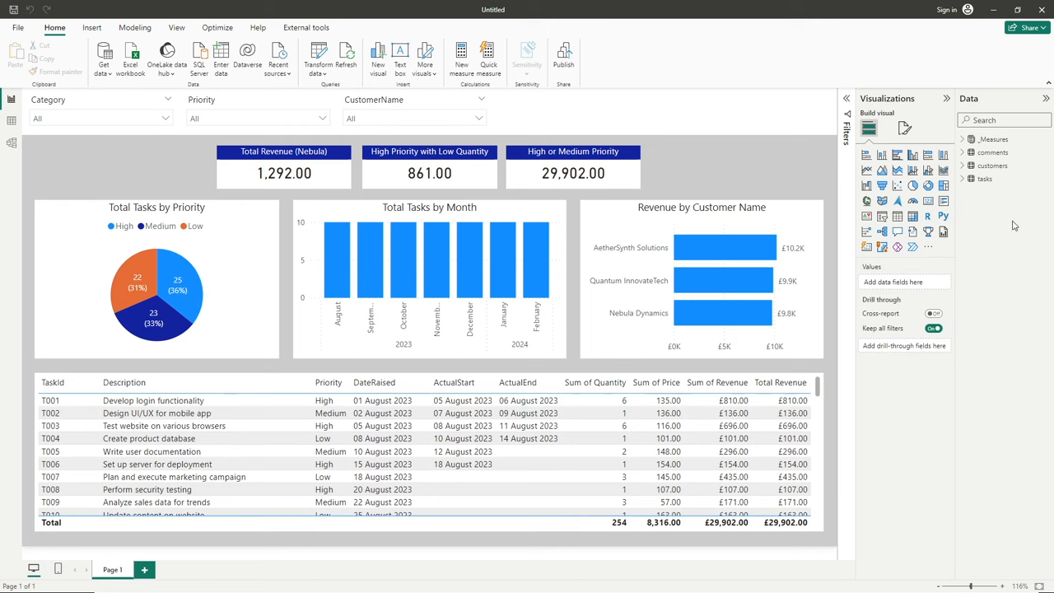
{"action": "mouse_move", "coordinate": [1040, 143]}
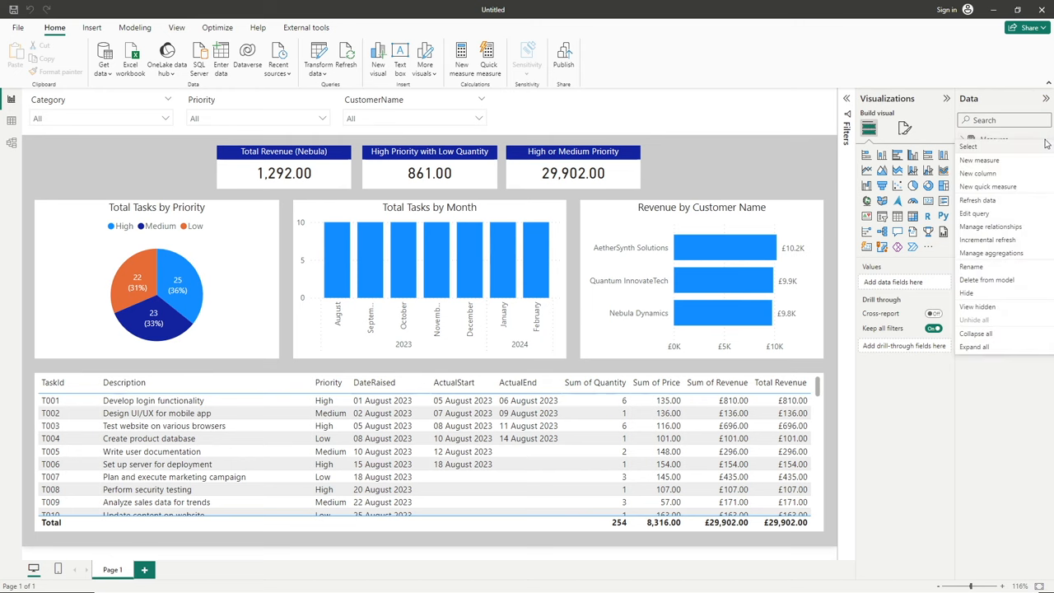
{"action": "mouse_move", "coordinate": [1013, 159]}
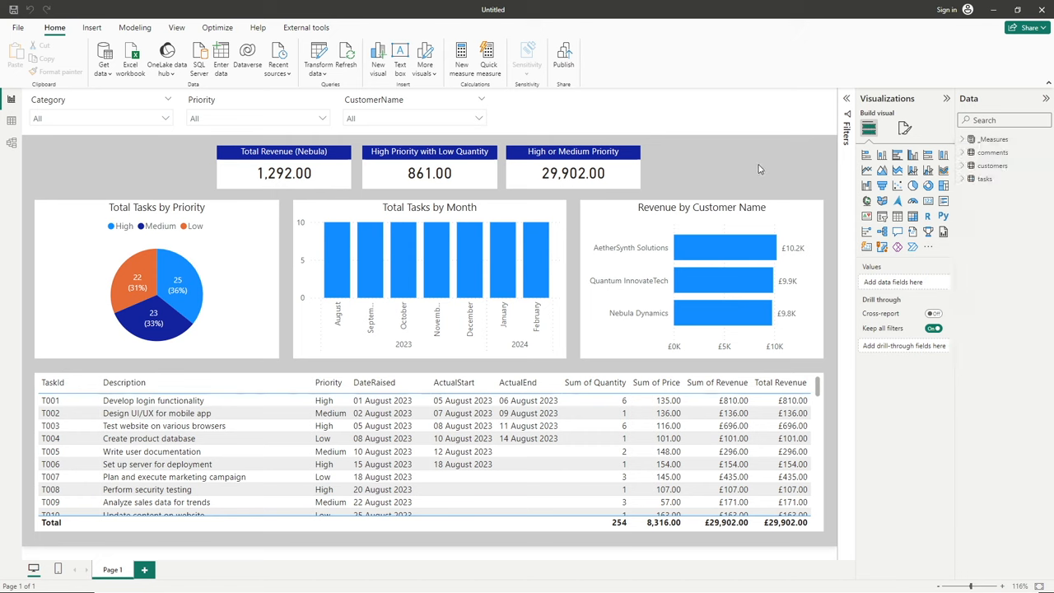
{"action": "mouse_move", "coordinate": [160, 181]}
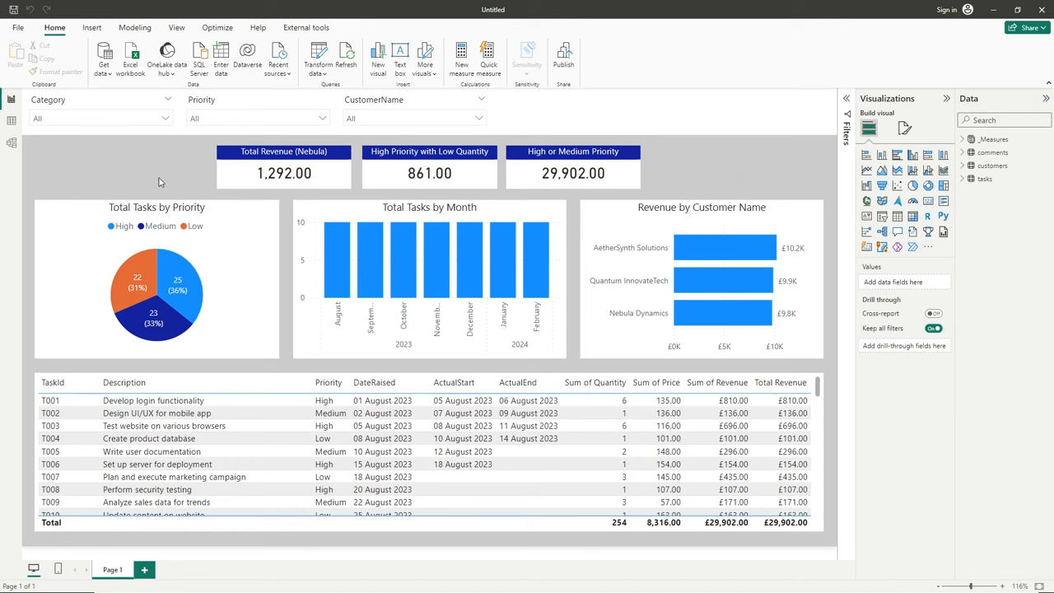
{"action": "mouse_move", "coordinate": [91, 27]}
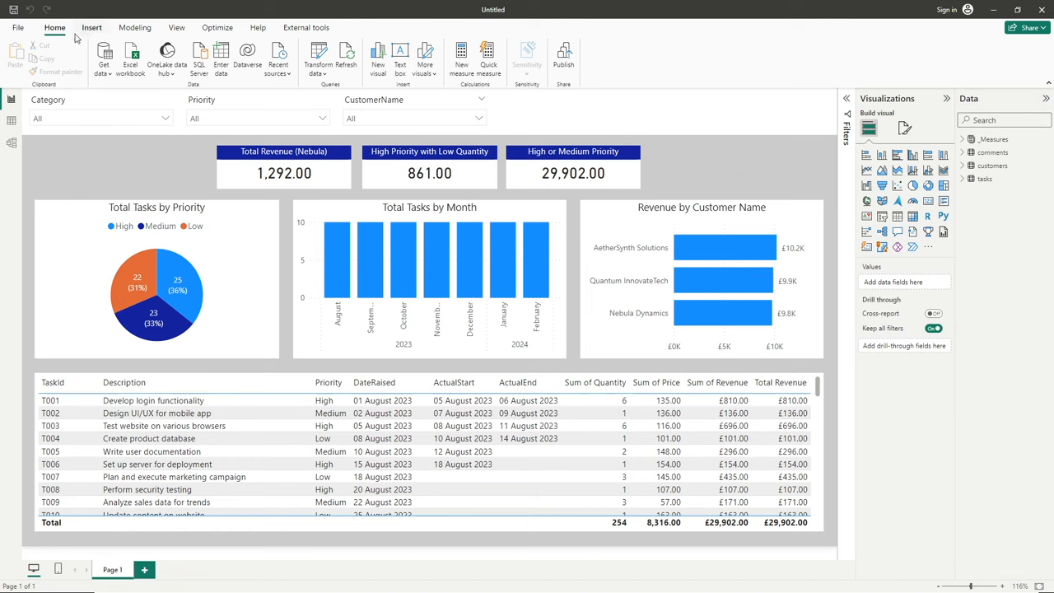
{"action": "mouse_move", "coordinate": [135, 28]}
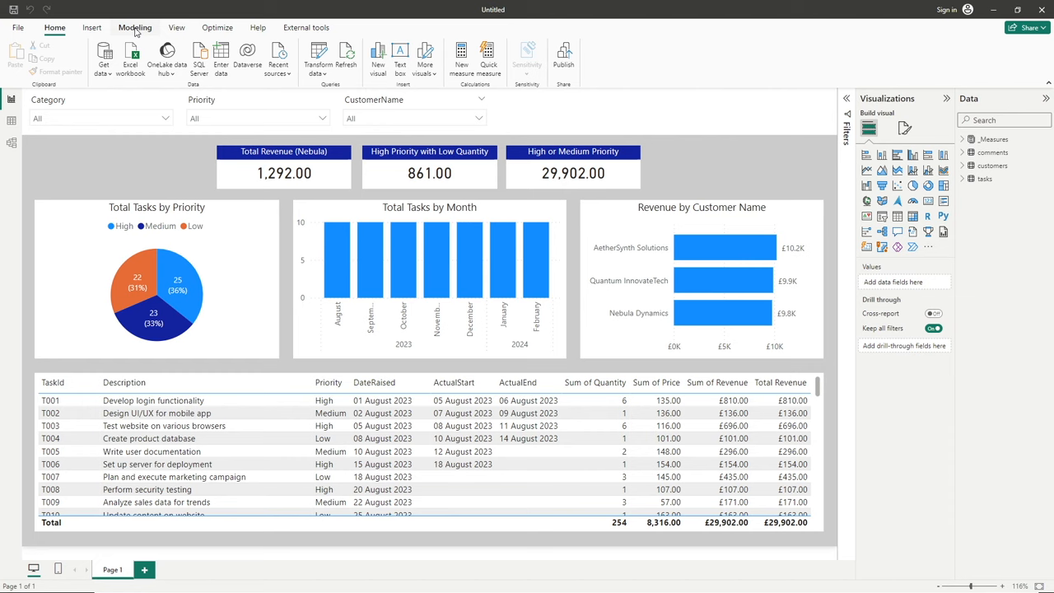
- Create a new calculated table named DateTable with the formula DateTable = CALENDARAUTO()
{"action": "left_click", "coordinate": [134, 27]}
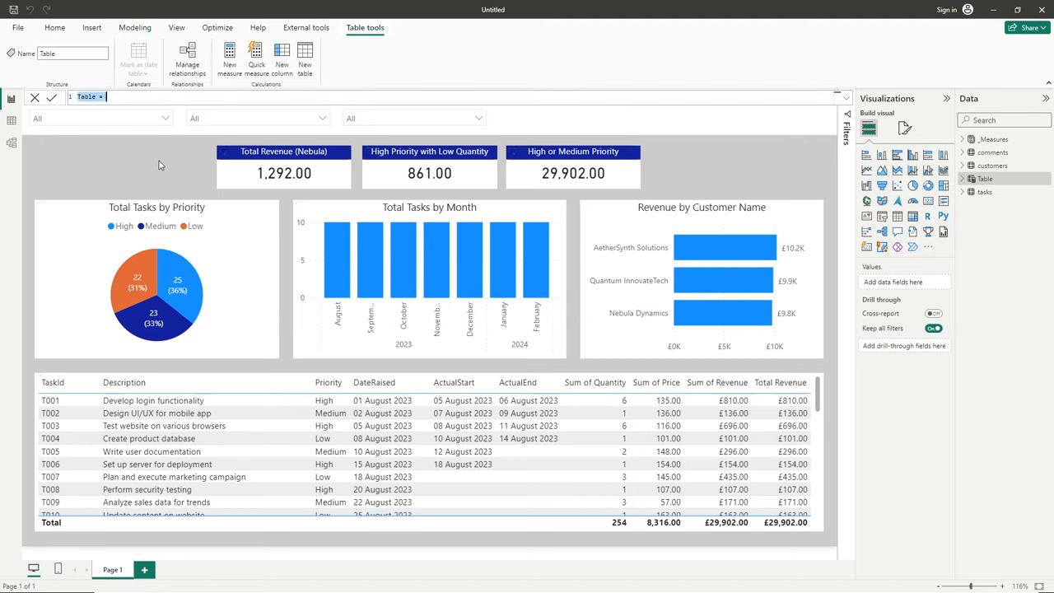
{"action": "mouse_move", "coordinate": [164, 151]}
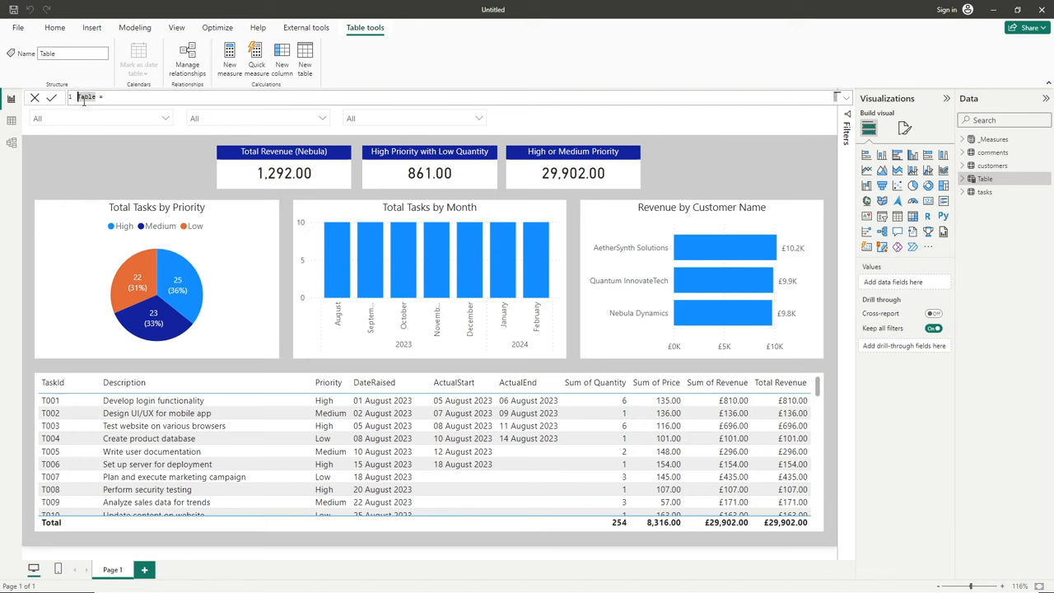
{"action": "type", "text": "Da"}
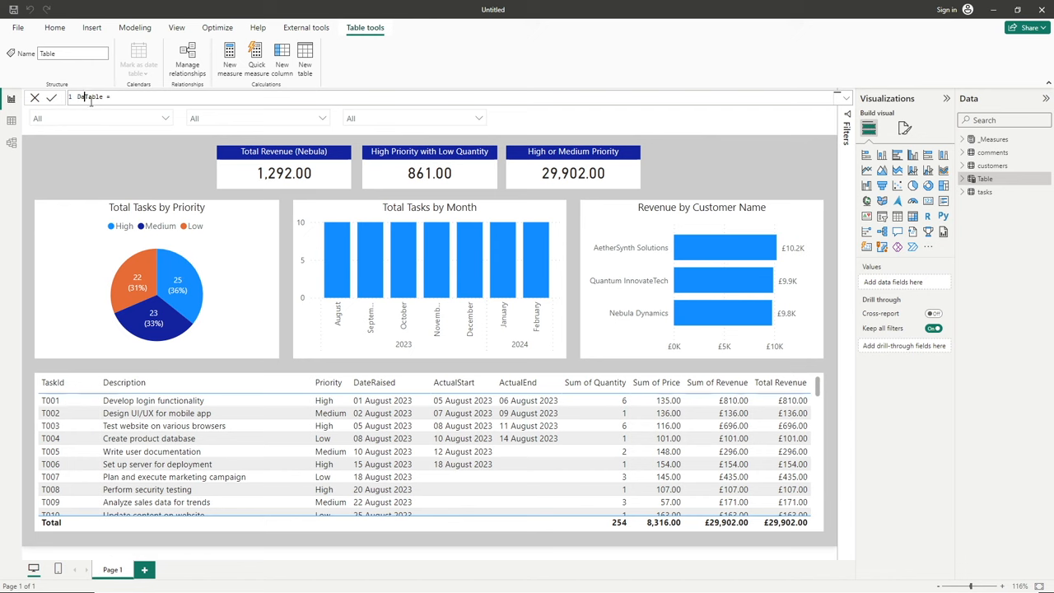
{"action": "type", "text": "DateTable"}
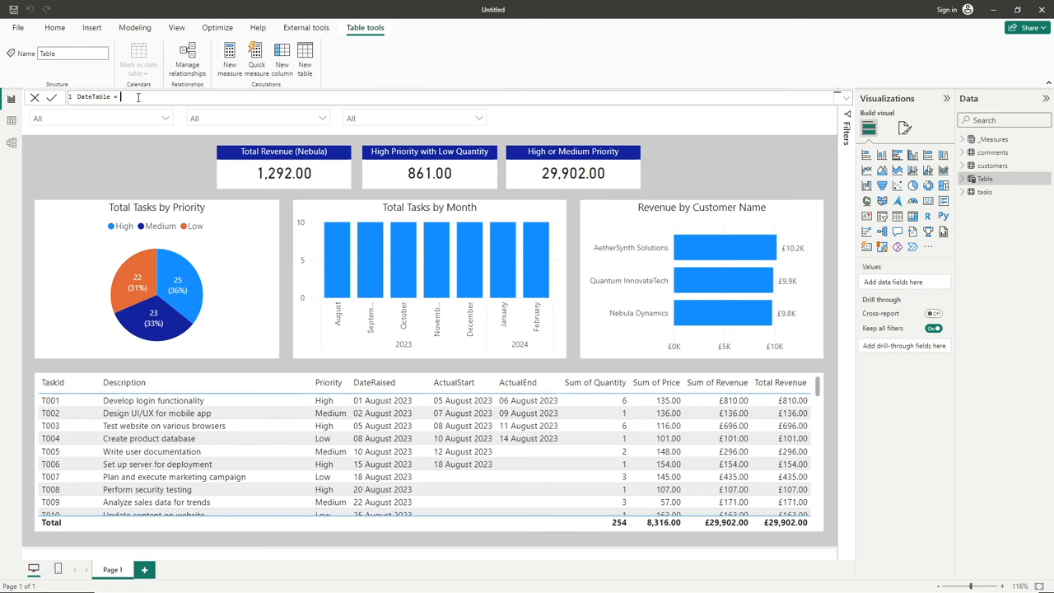
{"action": "type", "text": "CALE"}
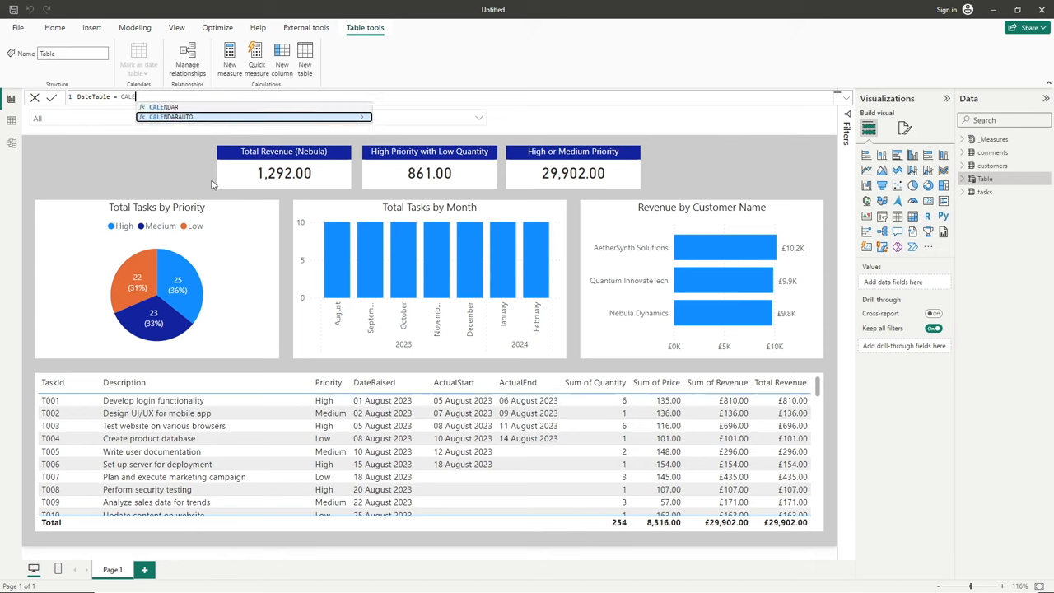
{"action": "left_click", "coordinate": [171, 116]}
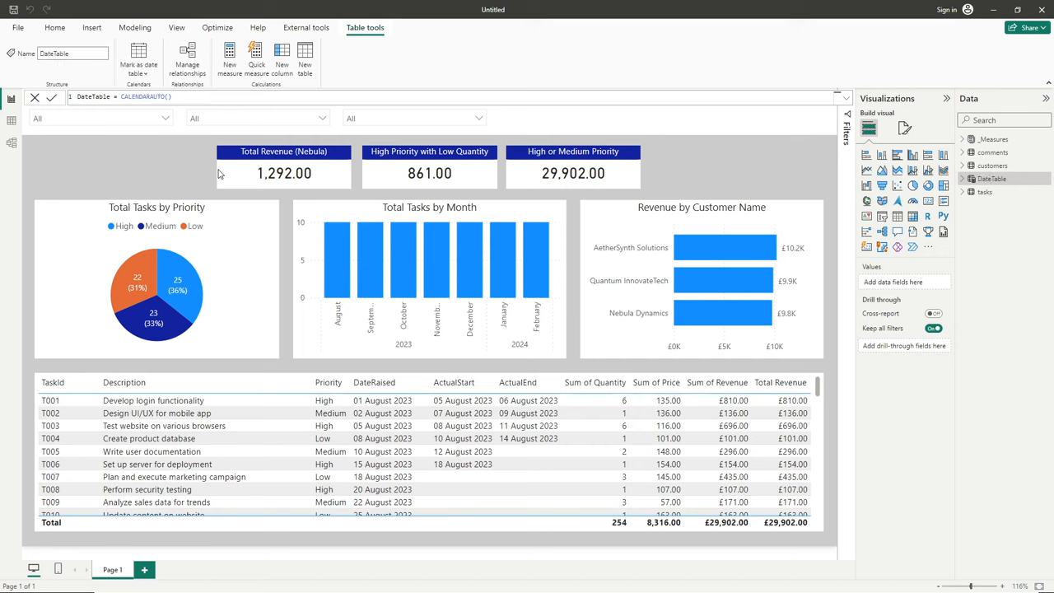
{"action": "mouse_move", "coordinate": [715, 218]}
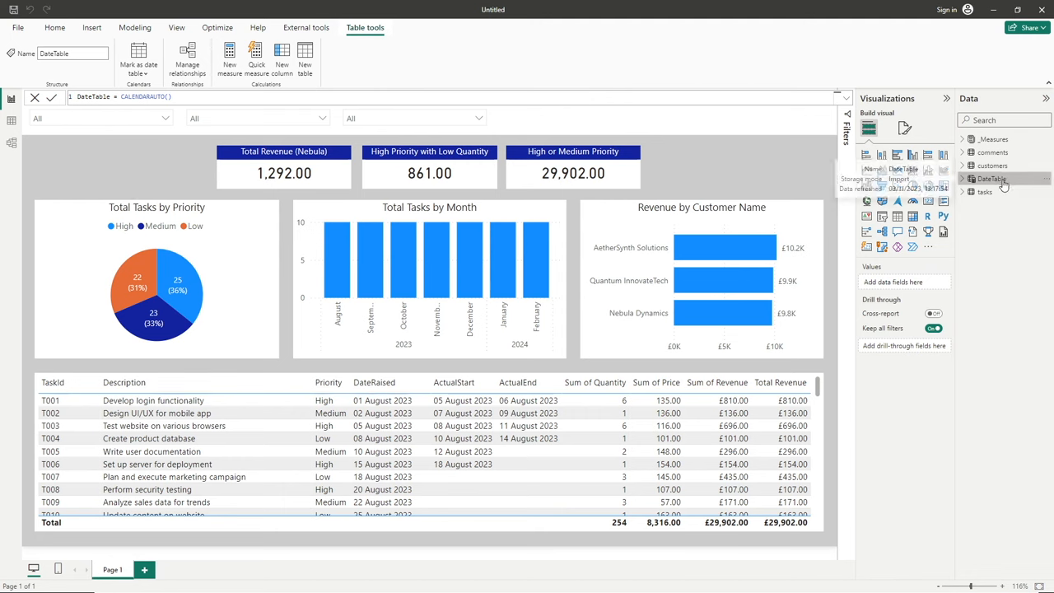
{"action": "mouse_move", "coordinate": [975, 190]}
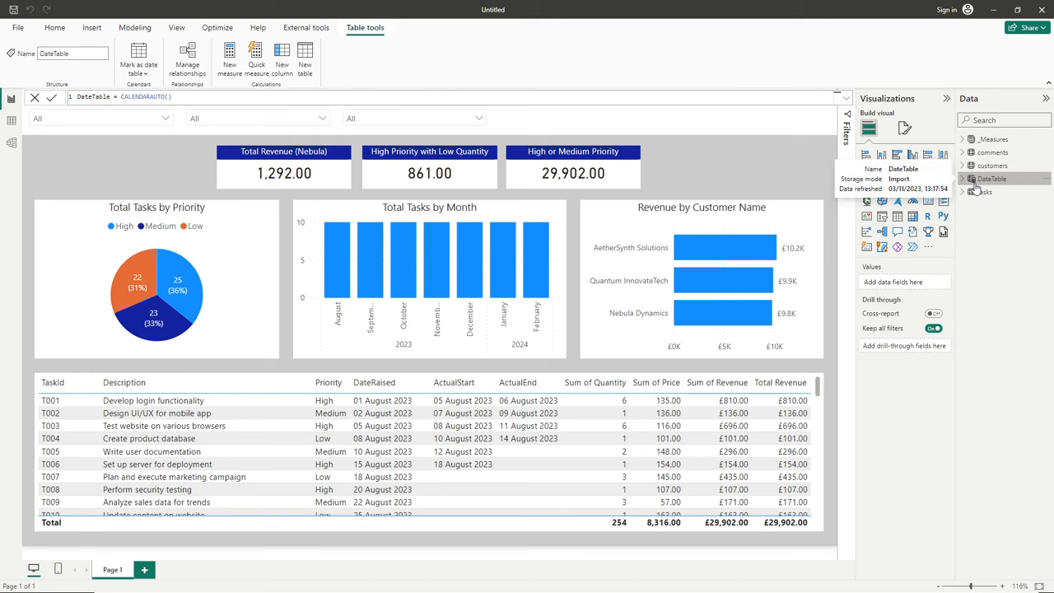
- Expand DateTable in the Data pane to show its Date column
{"action": "left_click", "coordinate": [971, 179]}
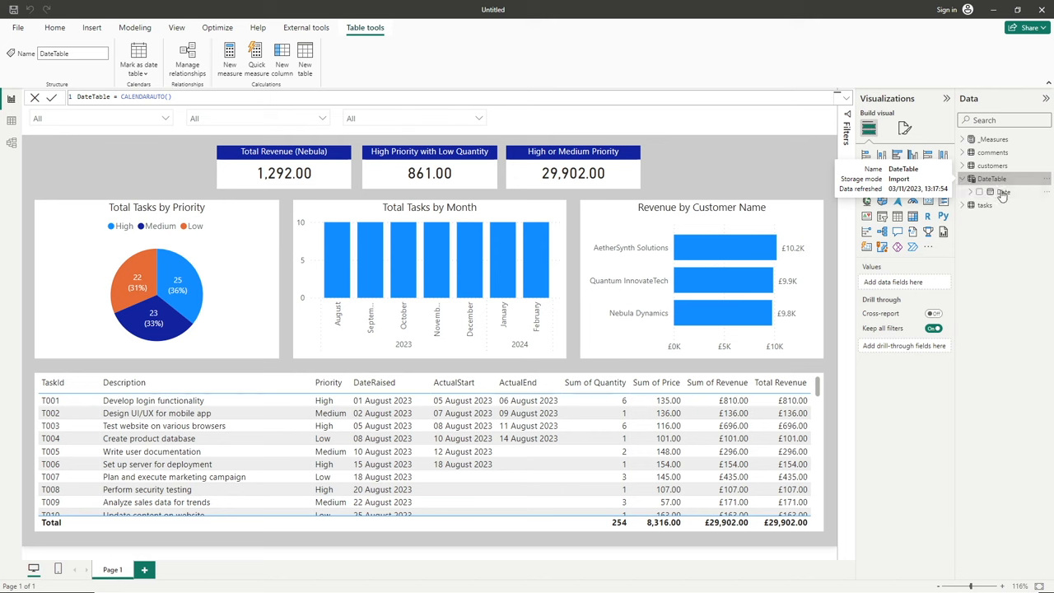
{"action": "mouse_move", "coordinate": [1003, 192]}
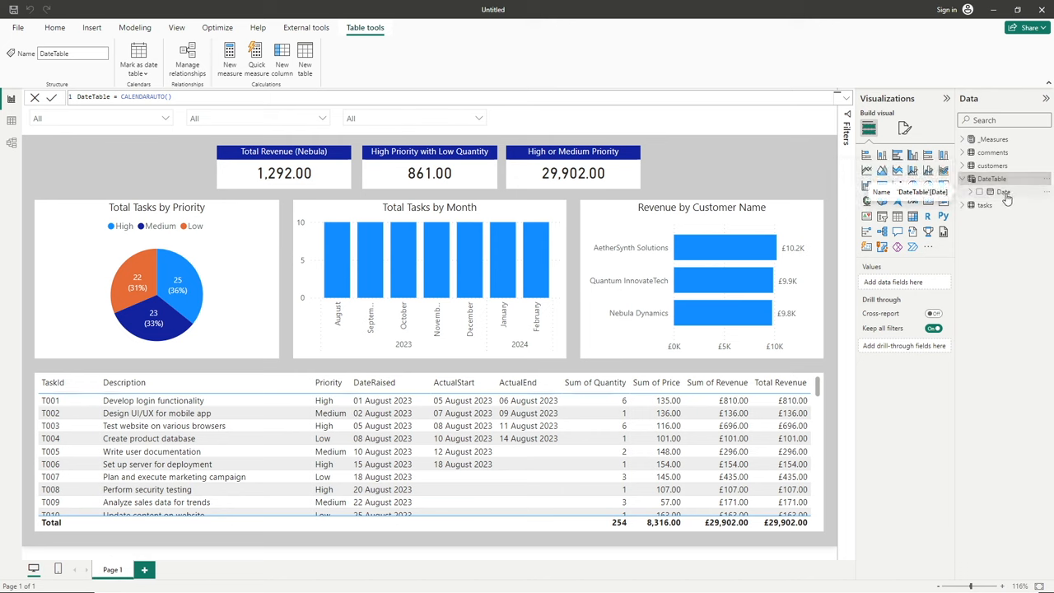
{"action": "mouse_move", "coordinate": [12, 121]}
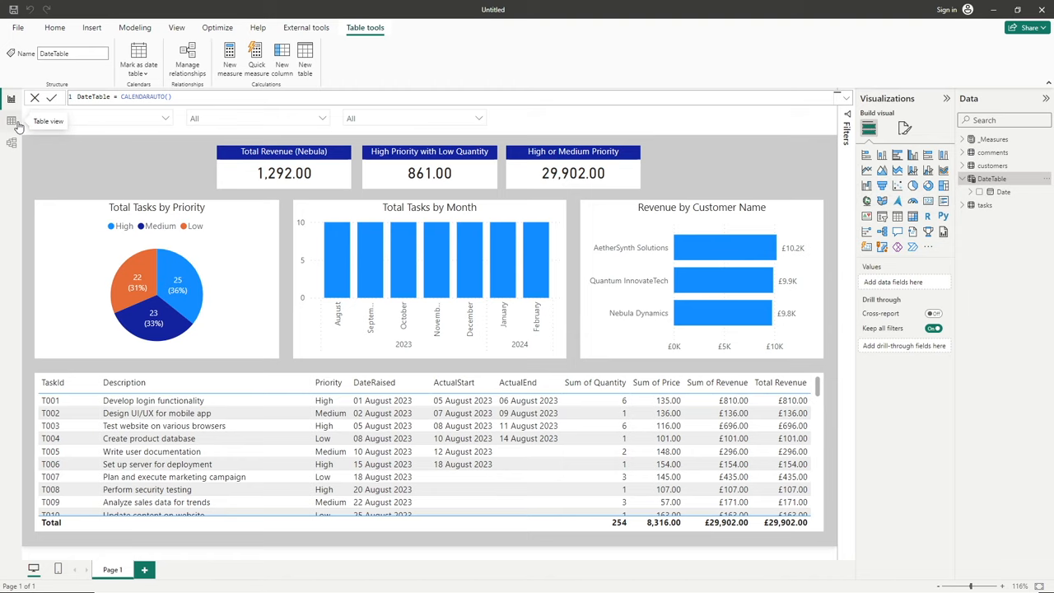
- Switch to Table view to see DateTable's 731 daily dates starting 01/01/2023
{"action": "left_click", "coordinate": [12, 121]}
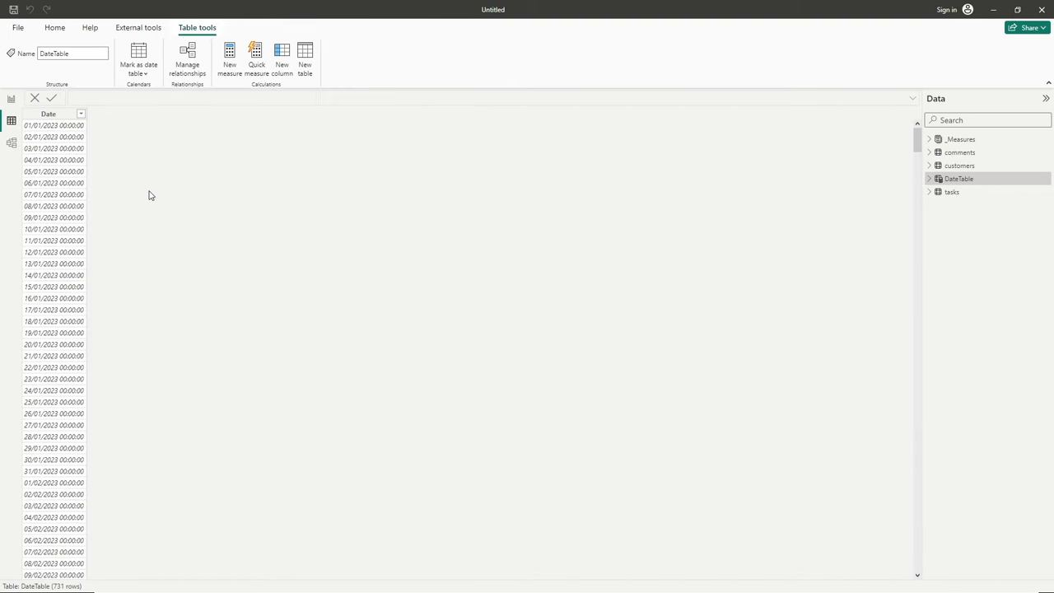
{"action": "left_click", "coordinate": [48, 114]}
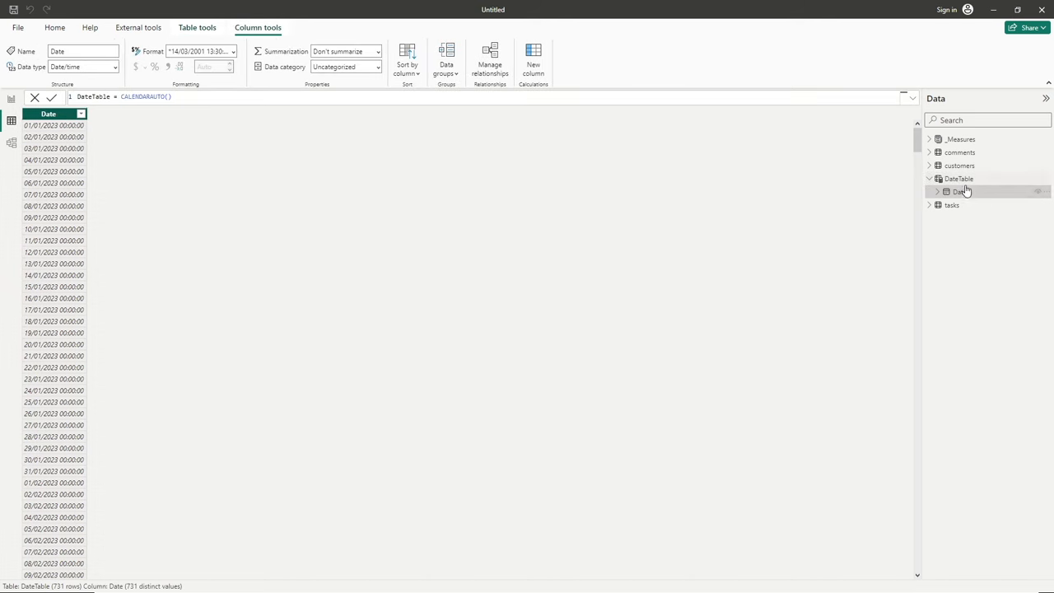
{"action": "left_click", "coordinate": [958, 179]}
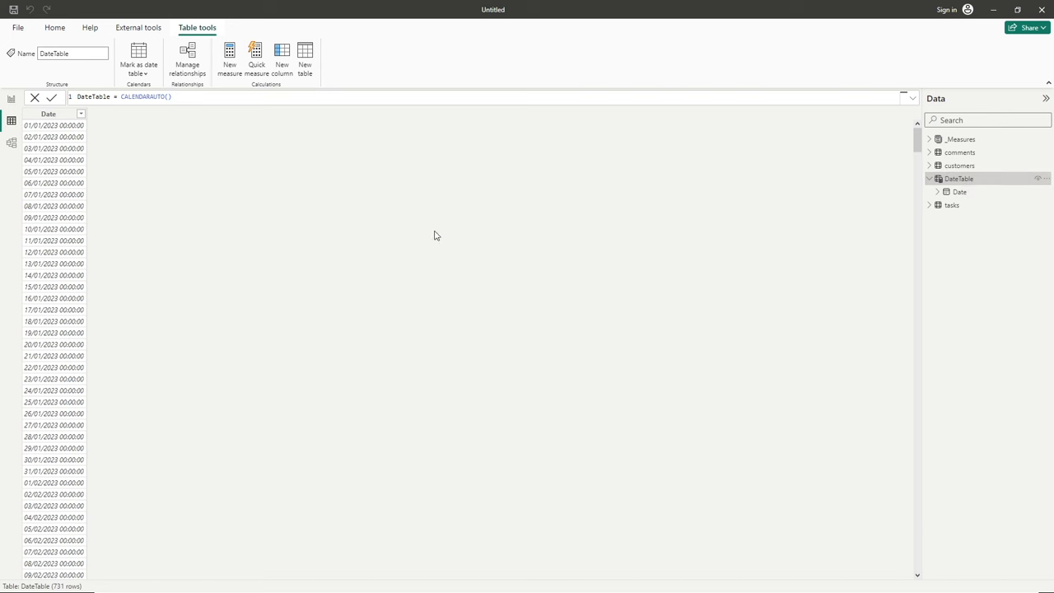
{"action": "mouse_move", "coordinate": [220, 212]}
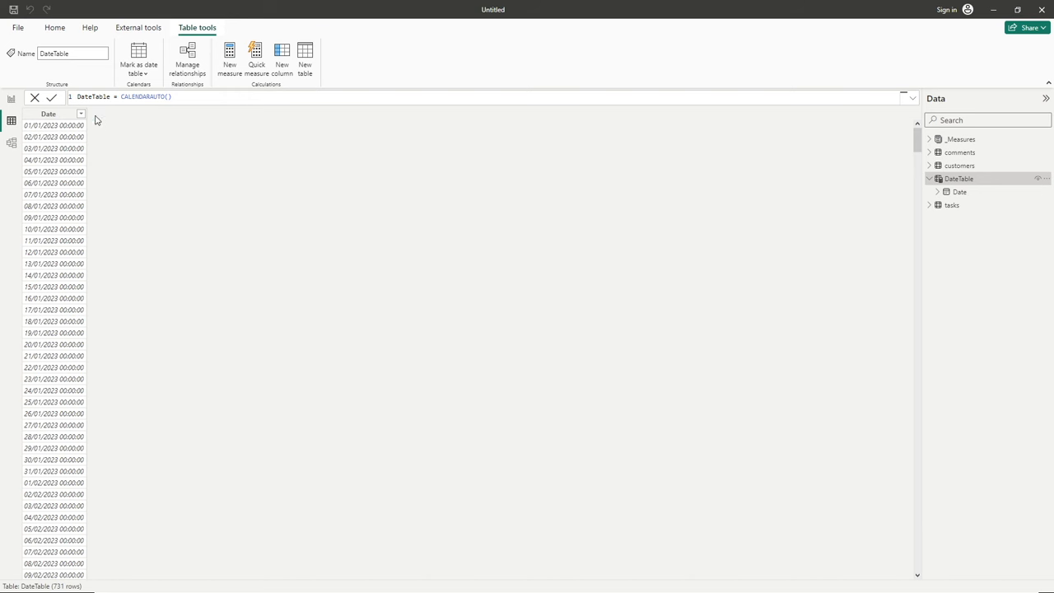
- Scroll the Date column's filter list to reveal dates through 31/12/2024
{"action": "left_click", "coordinate": [81, 114]}
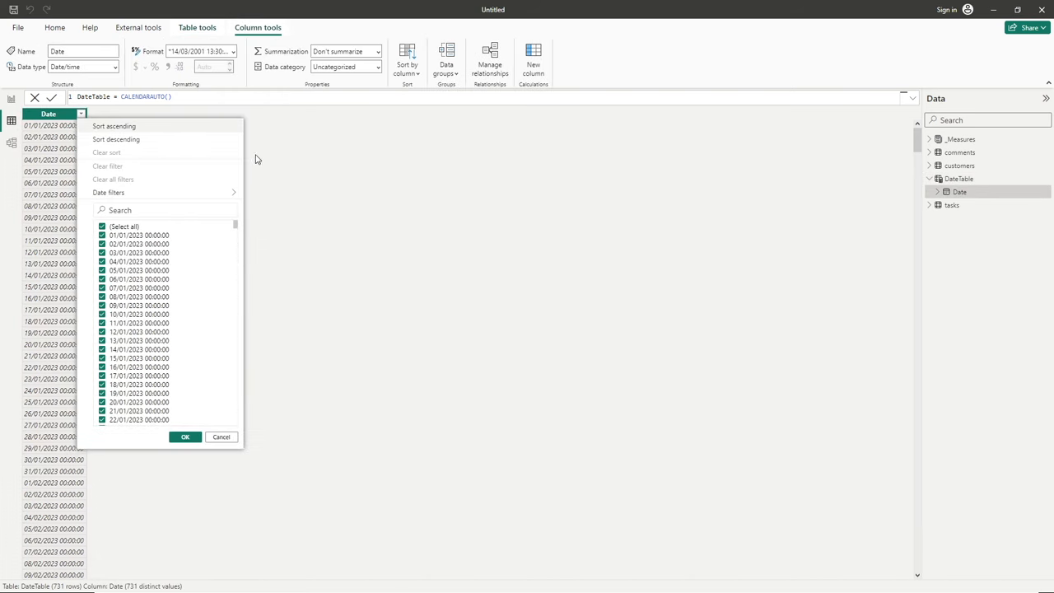
{"action": "scroll", "scroll_direction": "down", "scroll_amount": 3}
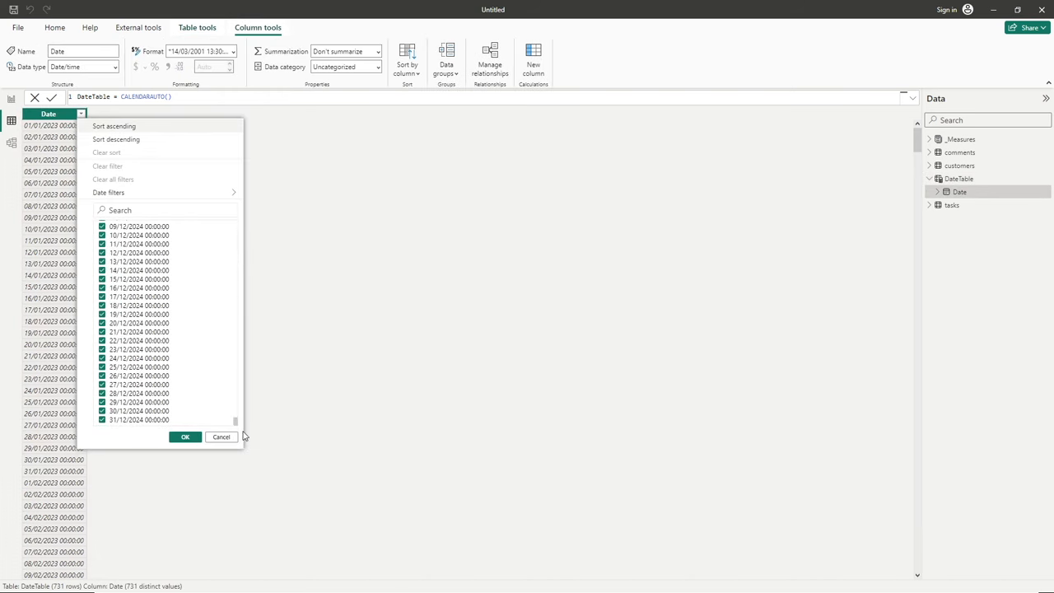
{"action": "mouse_move", "coordinate": [118, 430]}
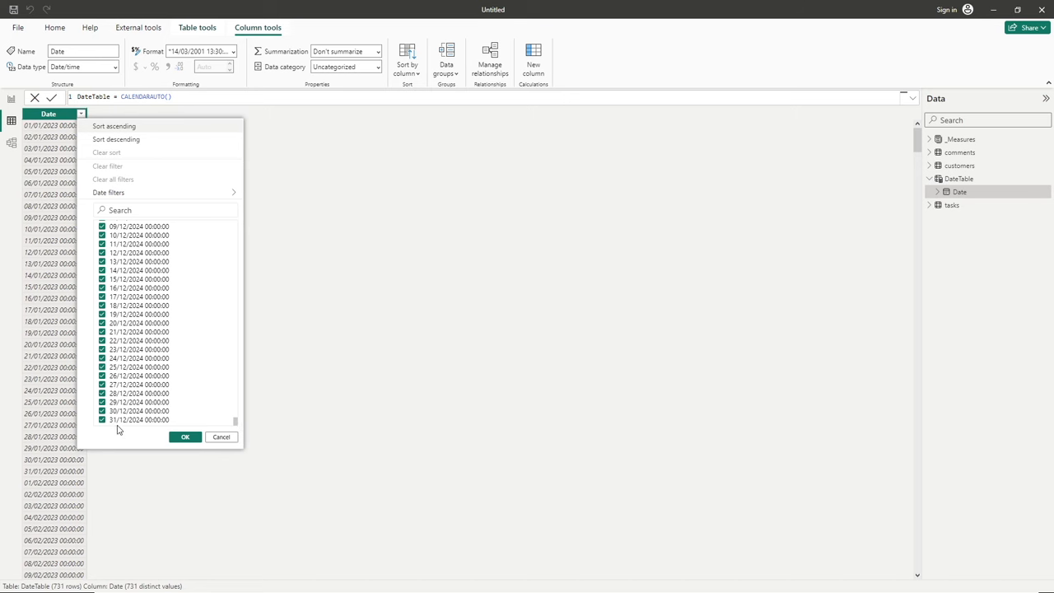
{"action": "mouse_move", "coordinate": [301, 309]}
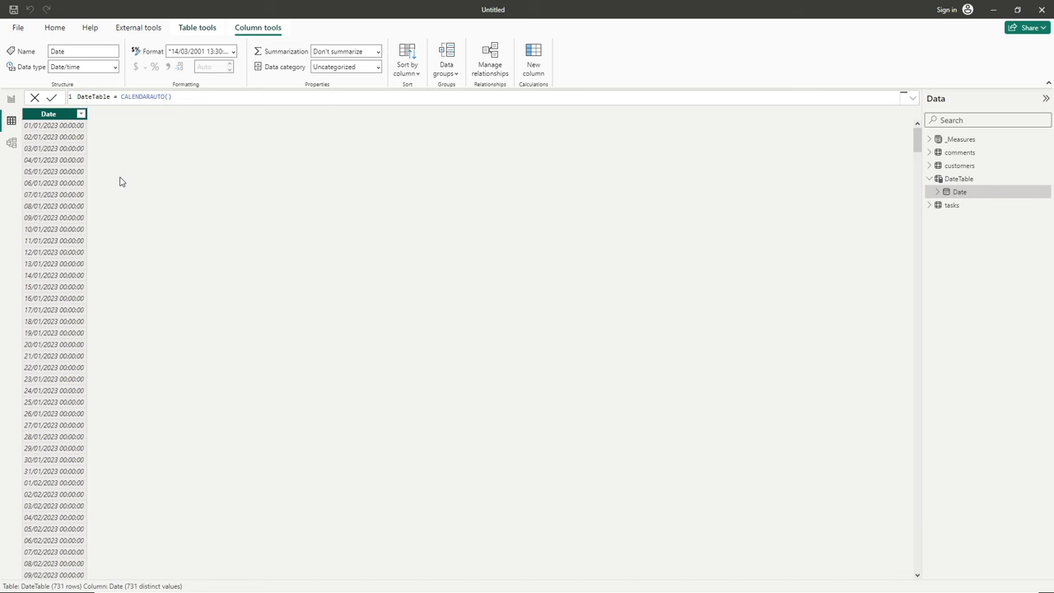
{"action": "mouse_move", "coordinate": [176, 109]}
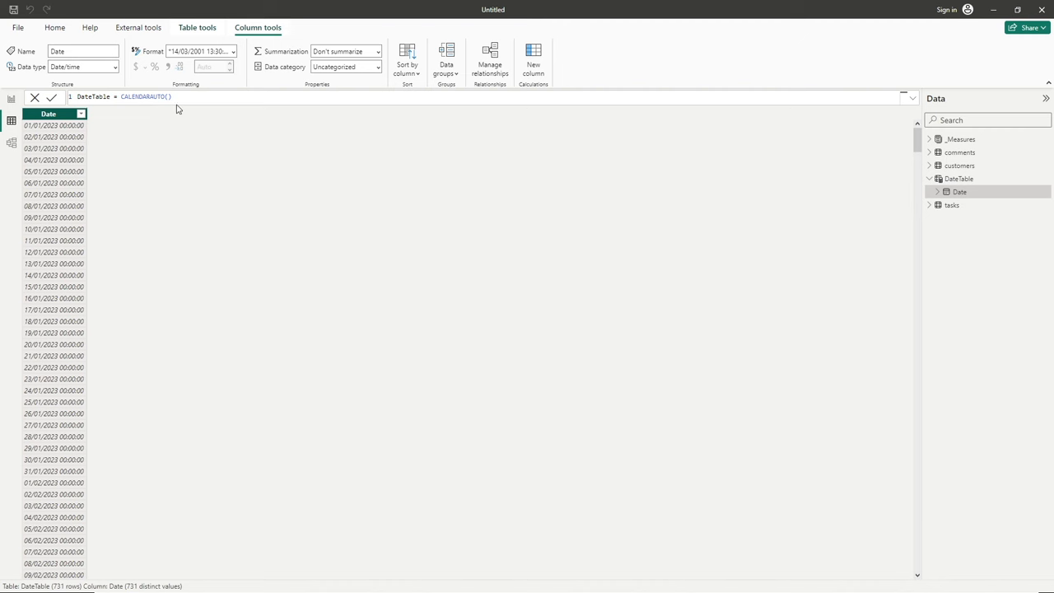
- Replace CALENDARAUTO() with CALENDAR(DATE(2023,1,1), DATE(2023,1,31)) in the formula bar
{"action": "left_click", "coordinate": [168, 96]}
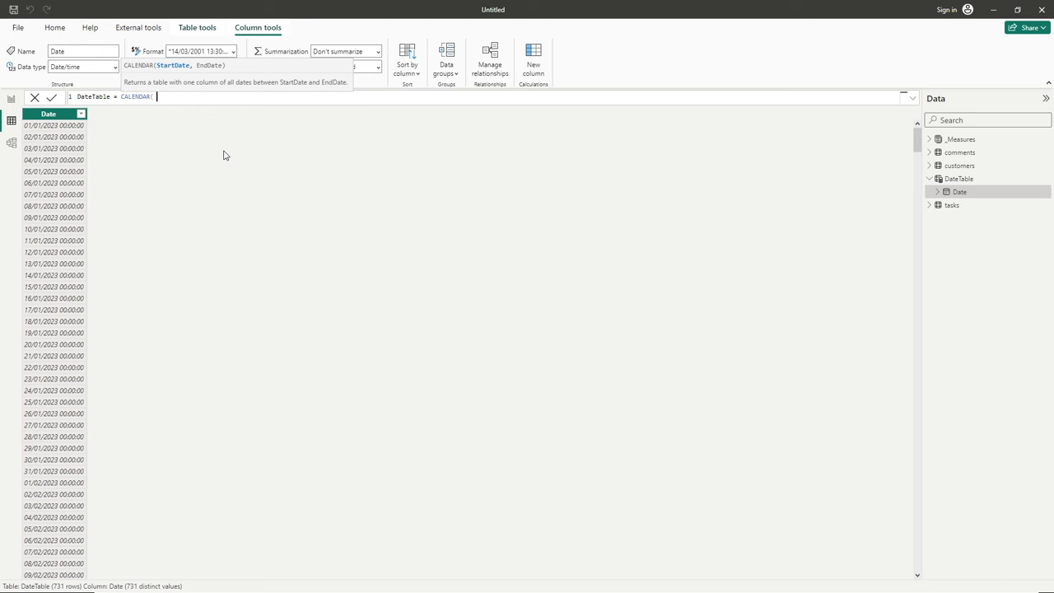
{"action": "type", "text": "DATE("}
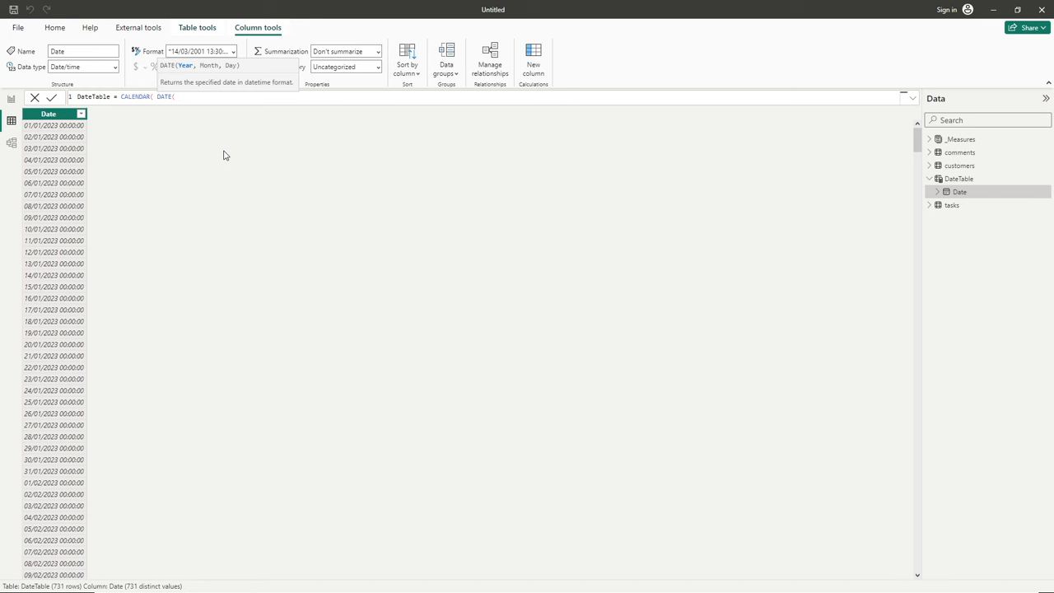
{"action": "type", "text": "2023"}
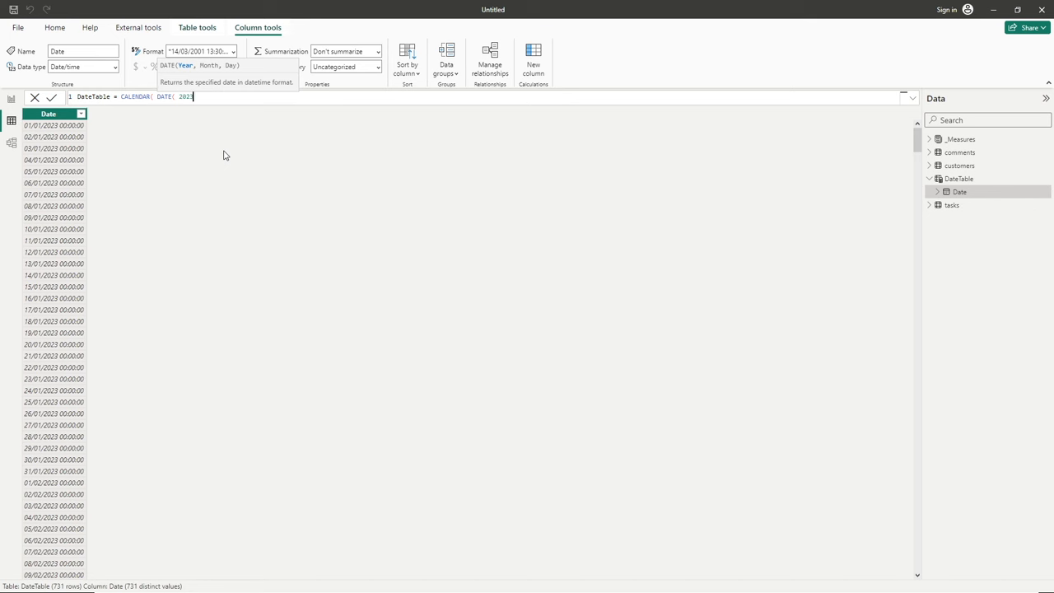
{"action": "type", "text": ", 1 , 1"}
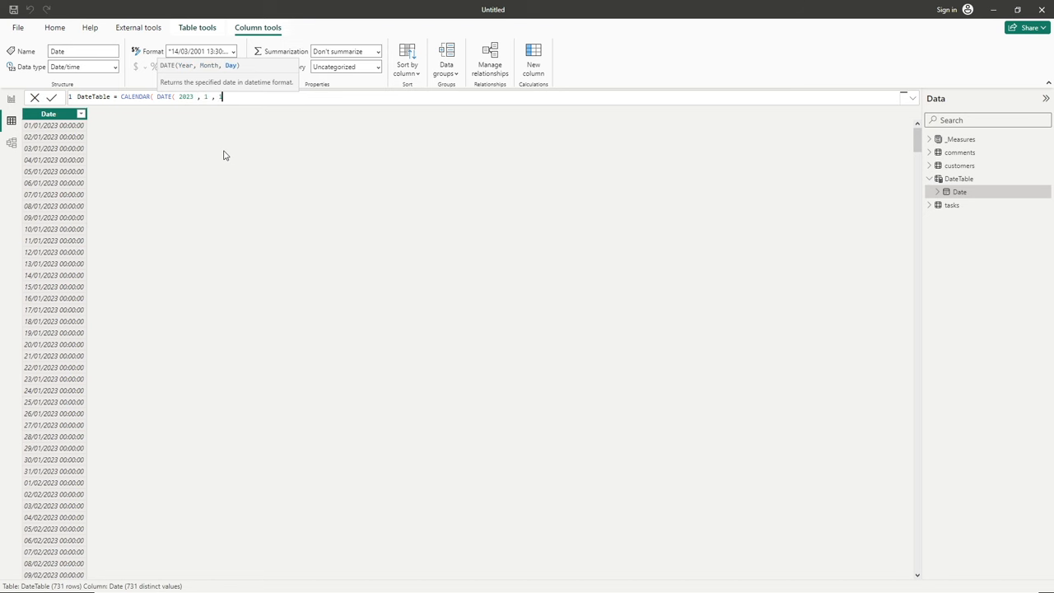
{"action": "type", "text": ")"}
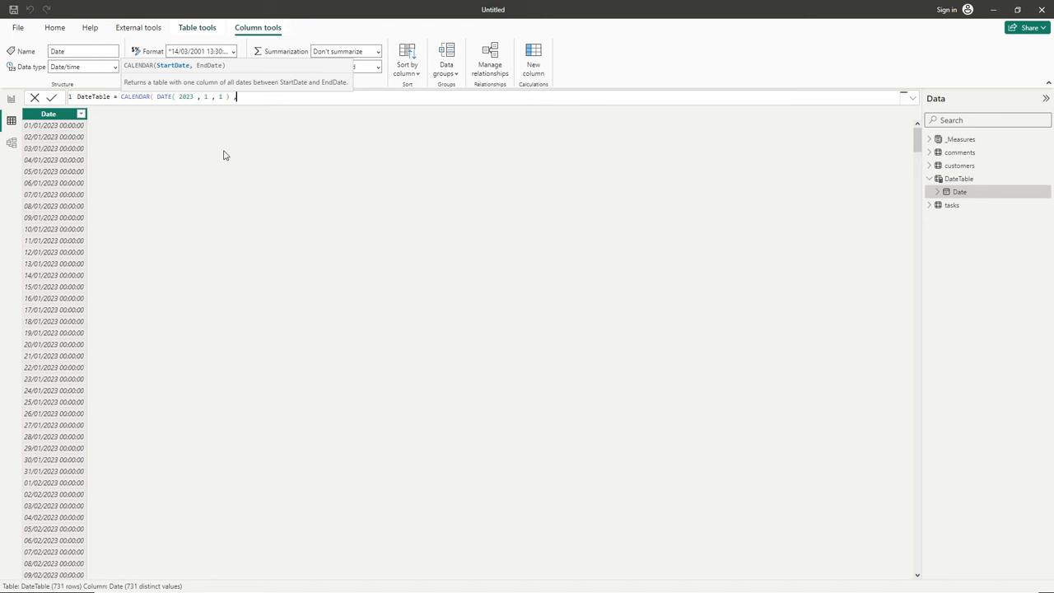
{"action": "type", "text": ","}
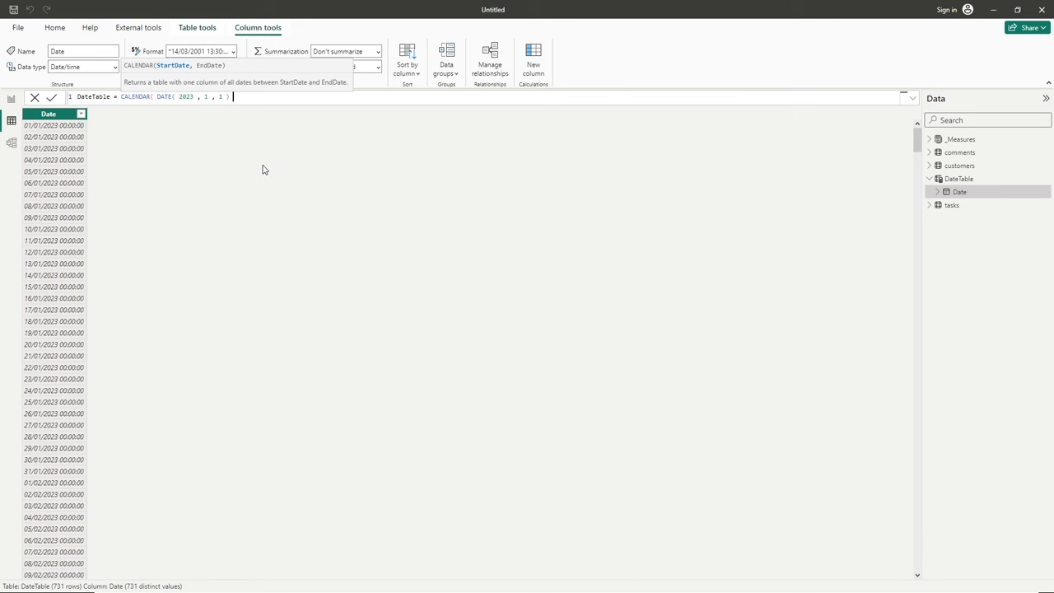
{"action": "type", "text": ","}
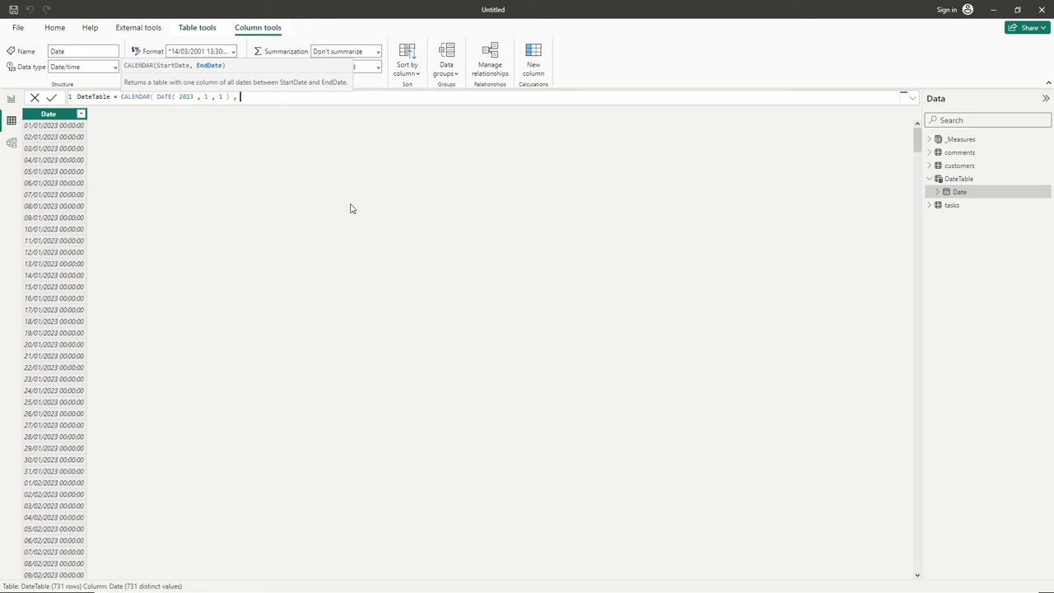
{"action": "type", "text": "DATE("}
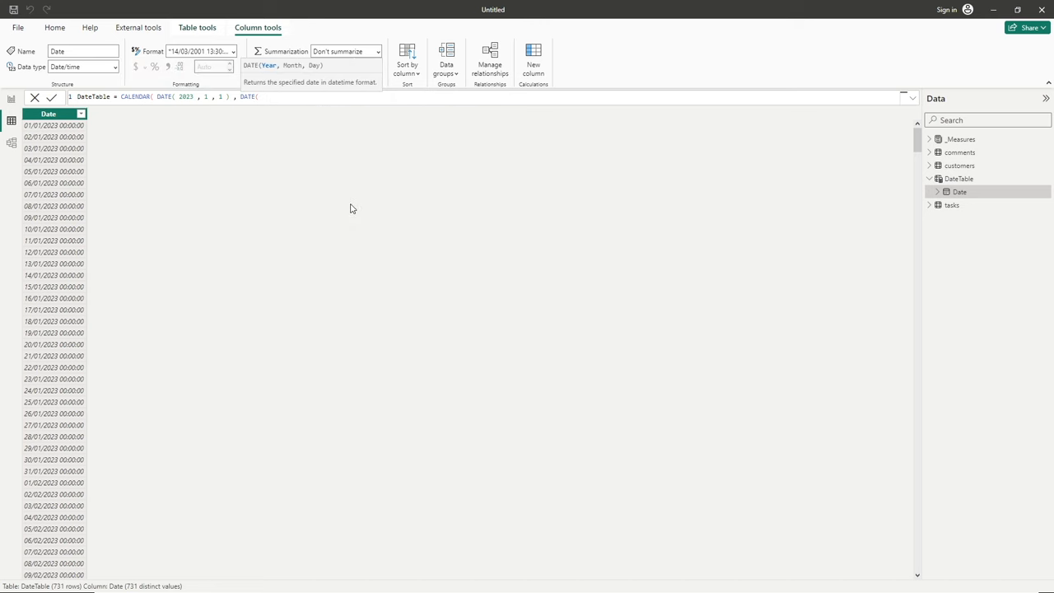
{"action": "type", "text": "2023 , 1 ,"}
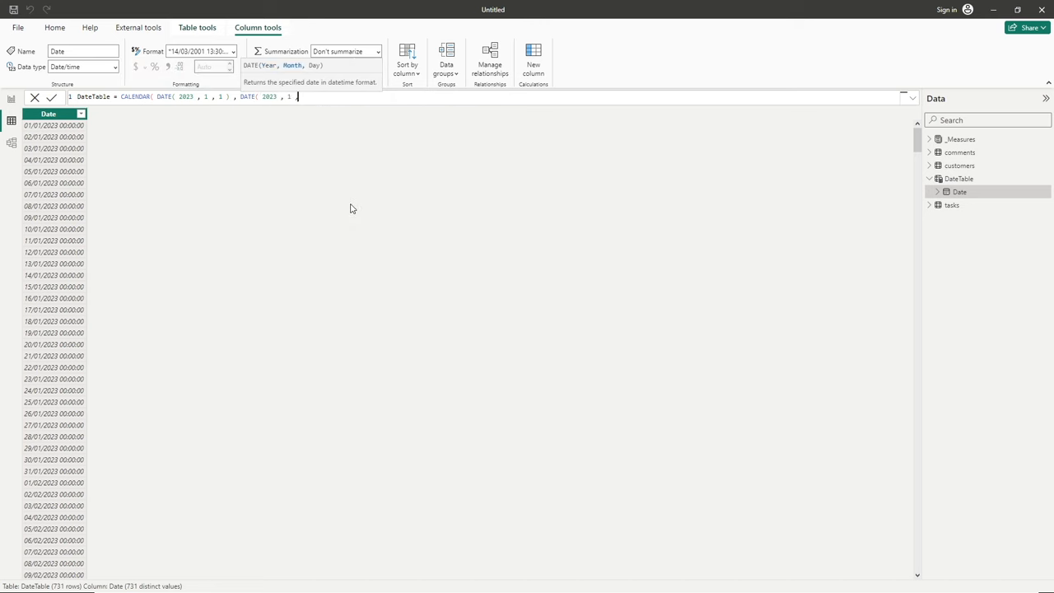
{"action": "type", "text": "31 ) )"}
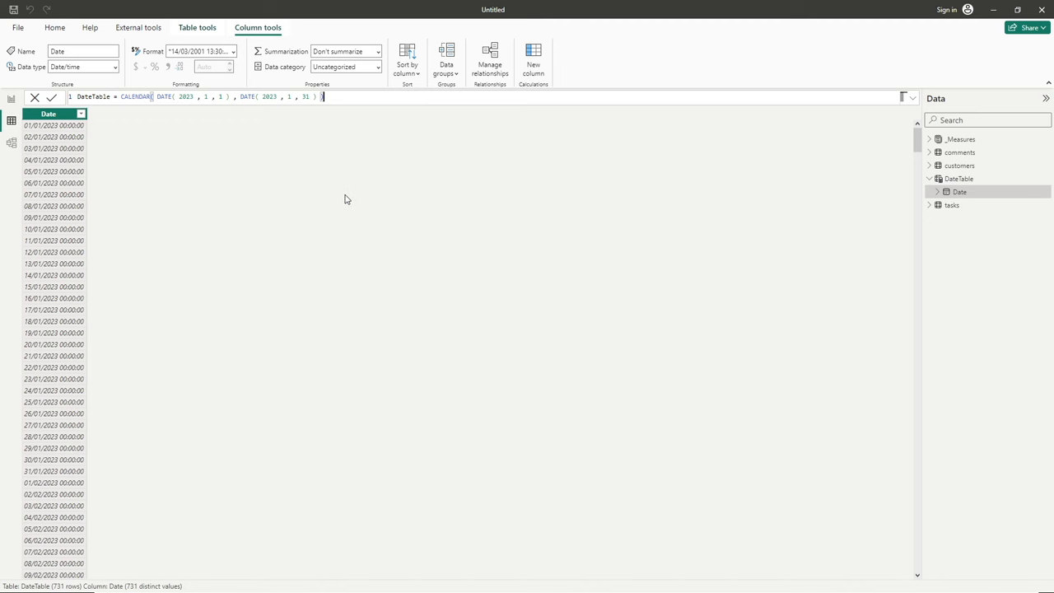
{"action": "mouse_move", "coordinate": [213, 169]}
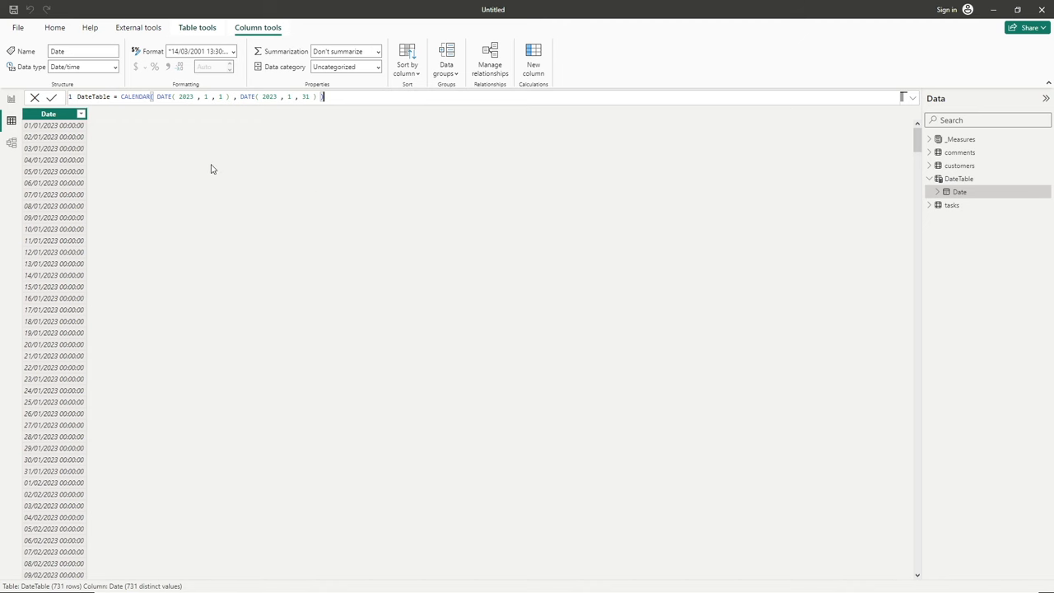
{"action": "mouse_move", "coordinate": [218, 119]}
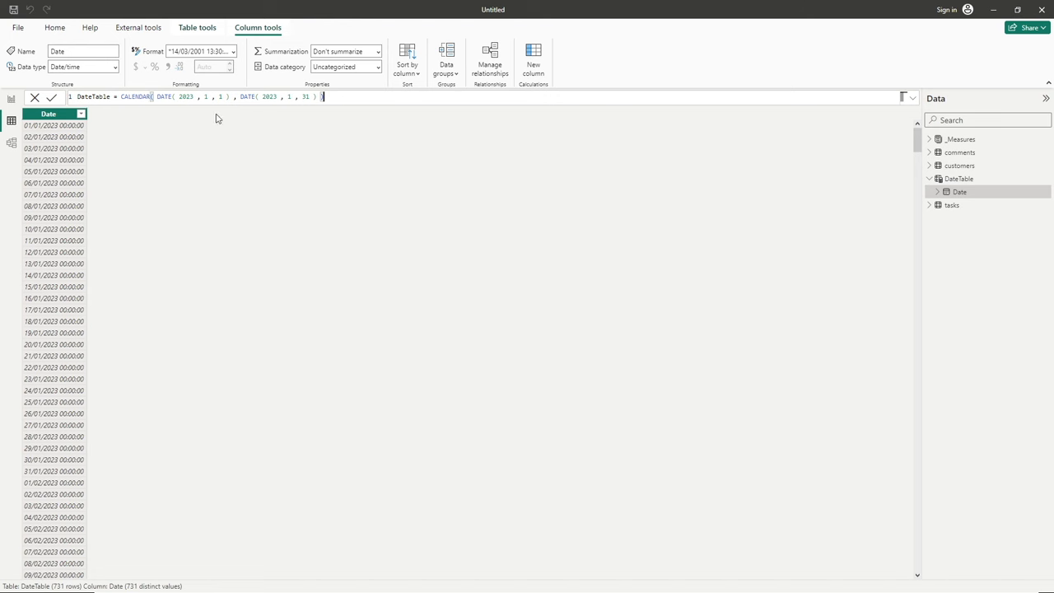
{"action": "mouse_move", "coordinate": [167, 109]}
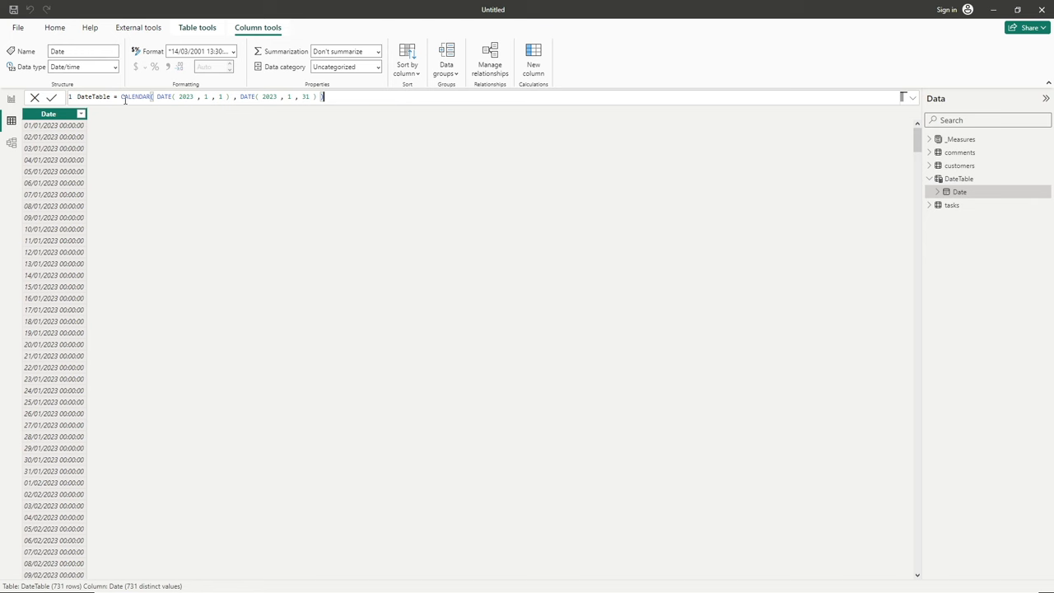
- Break the CALENDAR formula onto separate lines, each DATE argument and closing parenthesis alone
{"action": "double_click", "coordinate": [136, 96]}
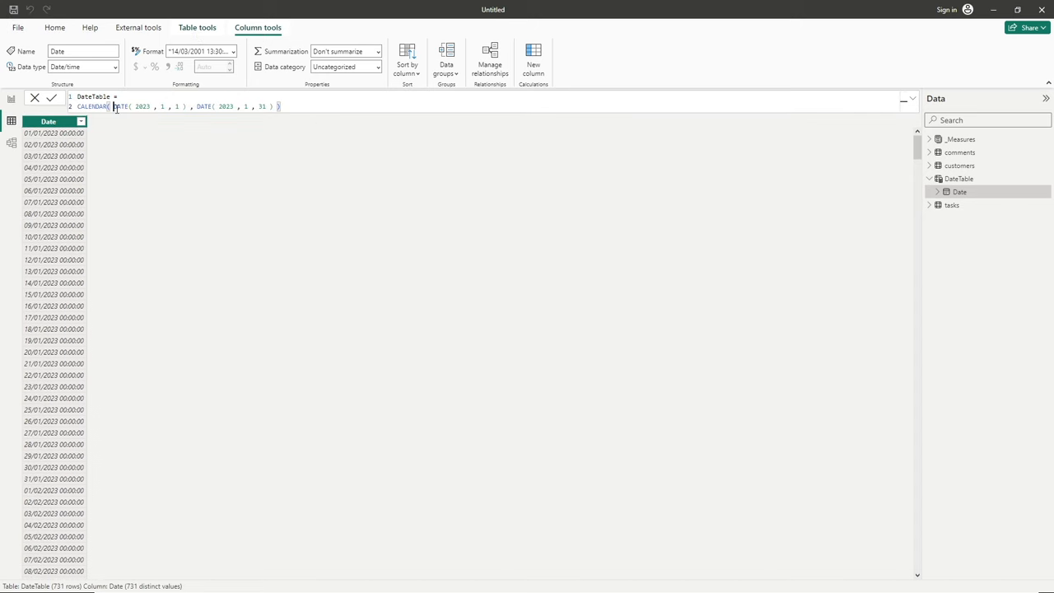
{"action": "key", "text": "Enter"}
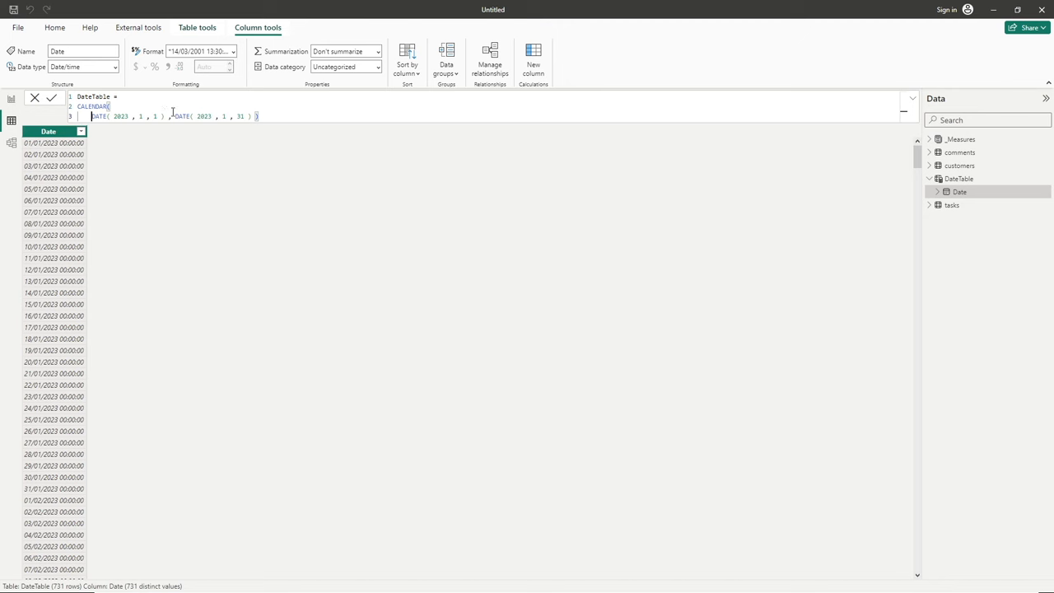
{"action": "key", "text": "enter"}
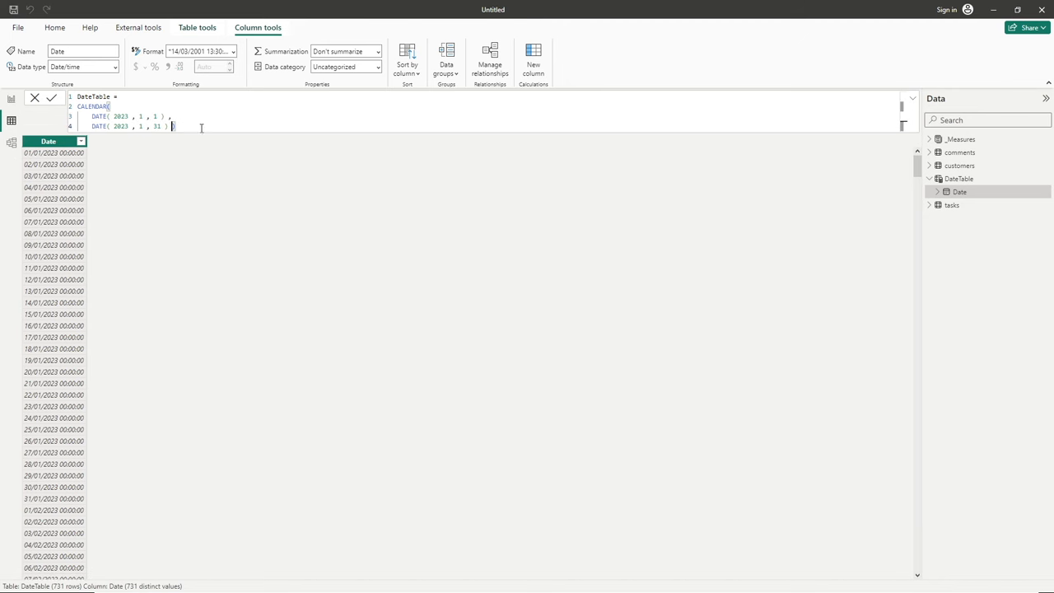
{"action": "key", "text": "Enter"}
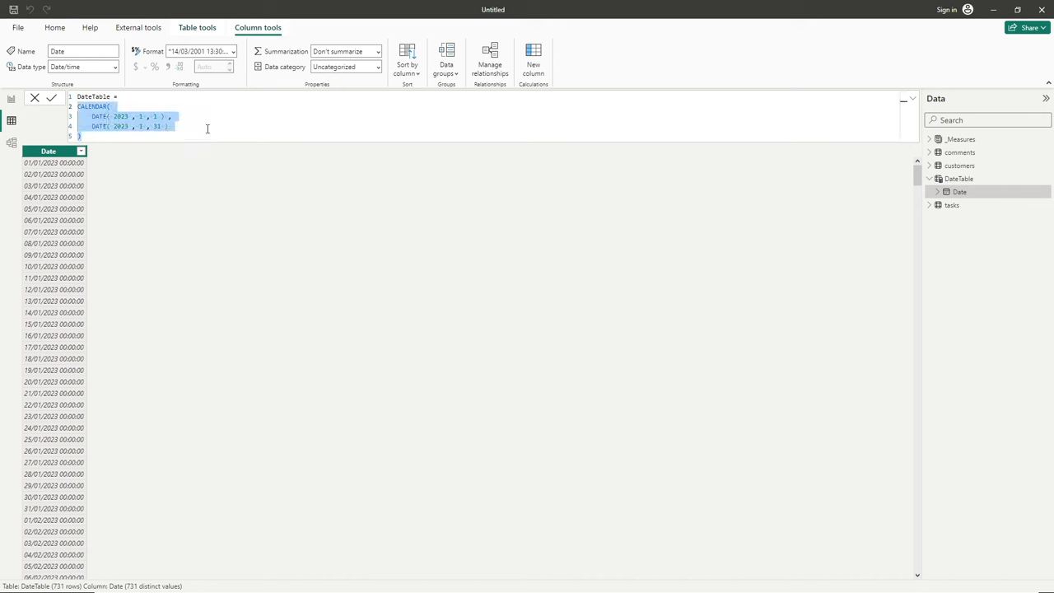
{"action": "left_click", "coordinate": [223, 136]}
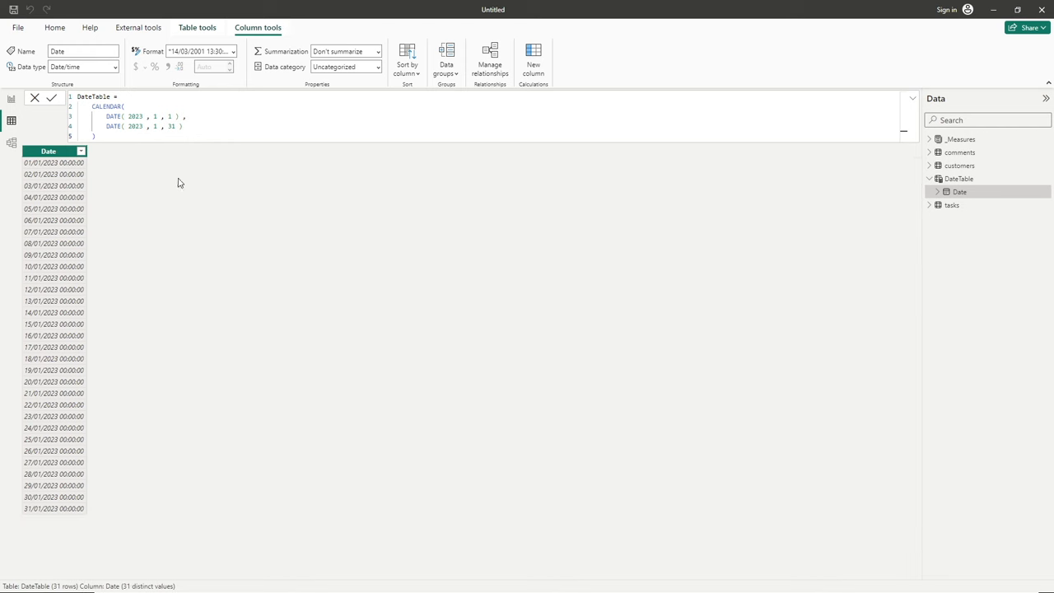
{"action": "mouse_move", "coordinate": [93, 460]}
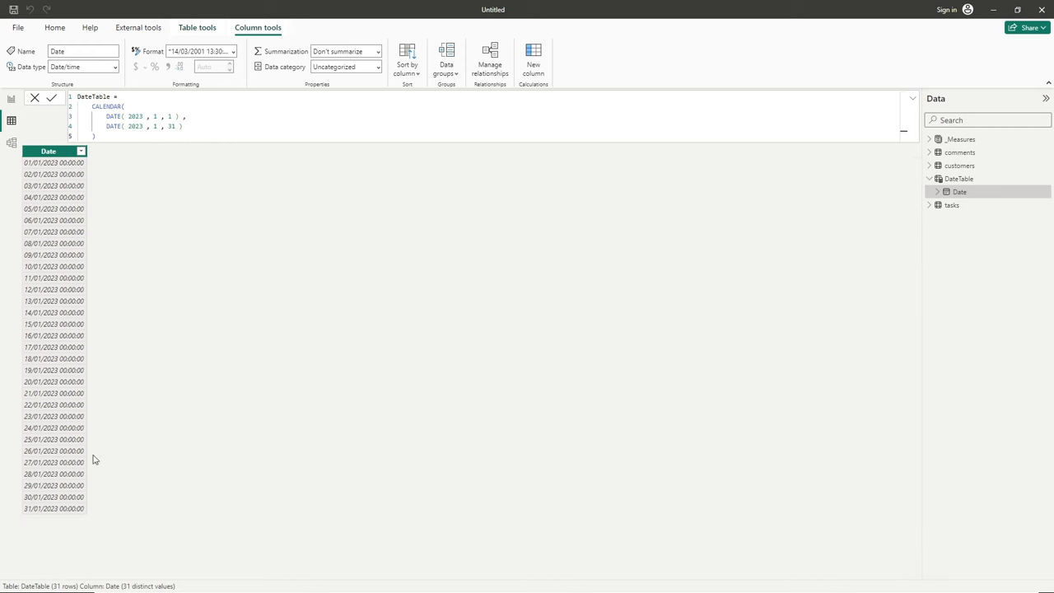
{"action": "mouse_move", "coordinate": [103, 455]}
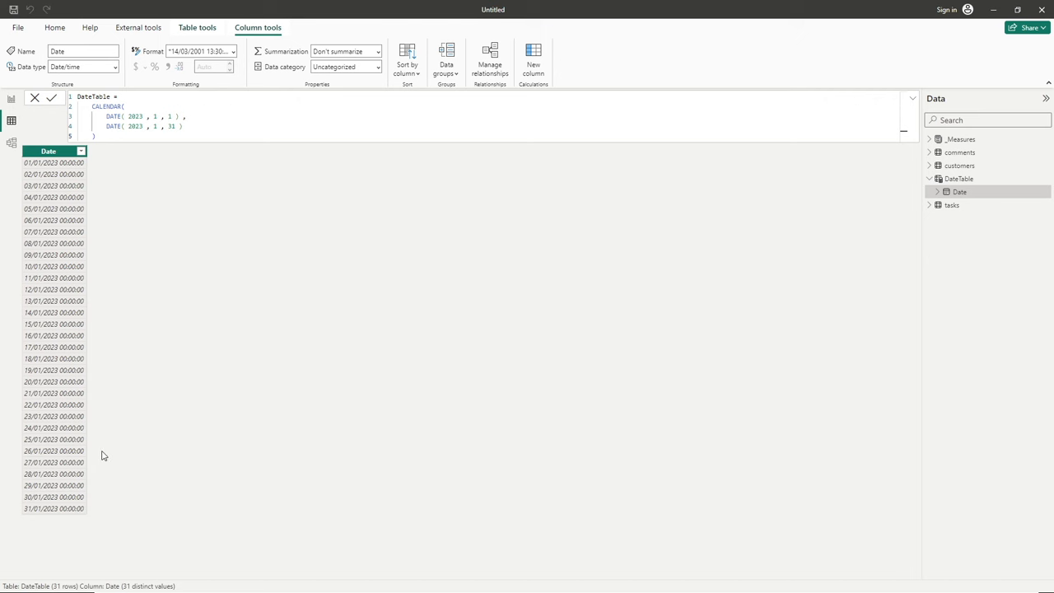
{"action": "mouse_move", "coordinate": [33, 162]}
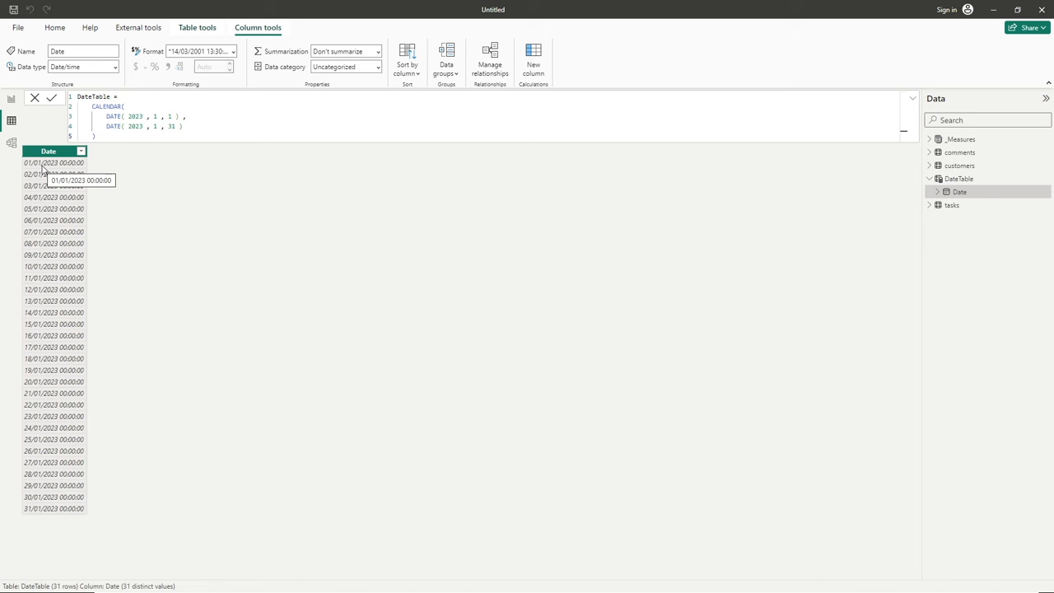
{"action": "mouse_move", "coordinate": [45, 514]}
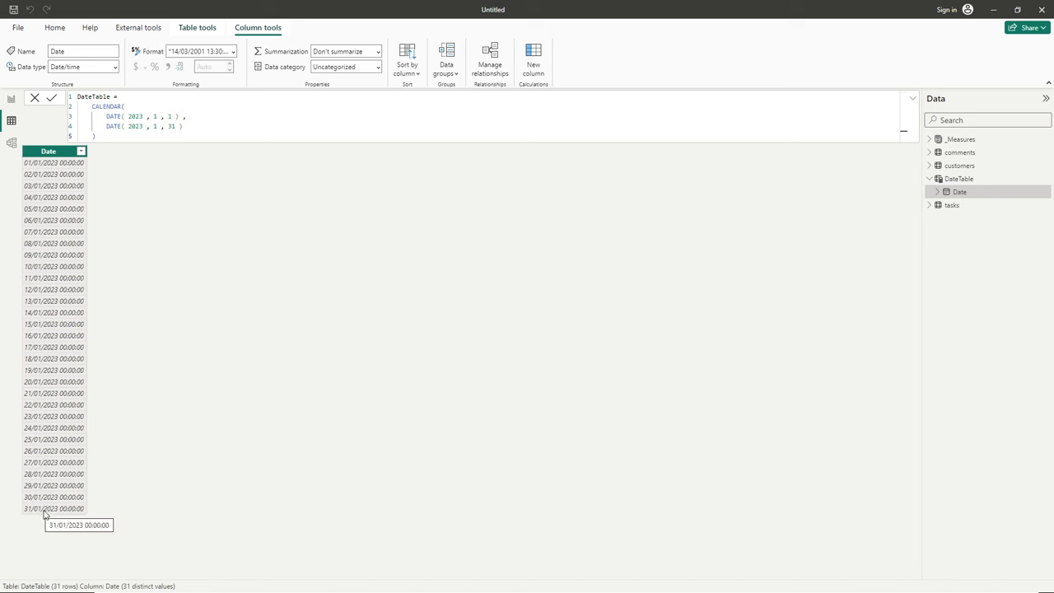
{"action": "mouse_move", "coordinate": [124, 514]}
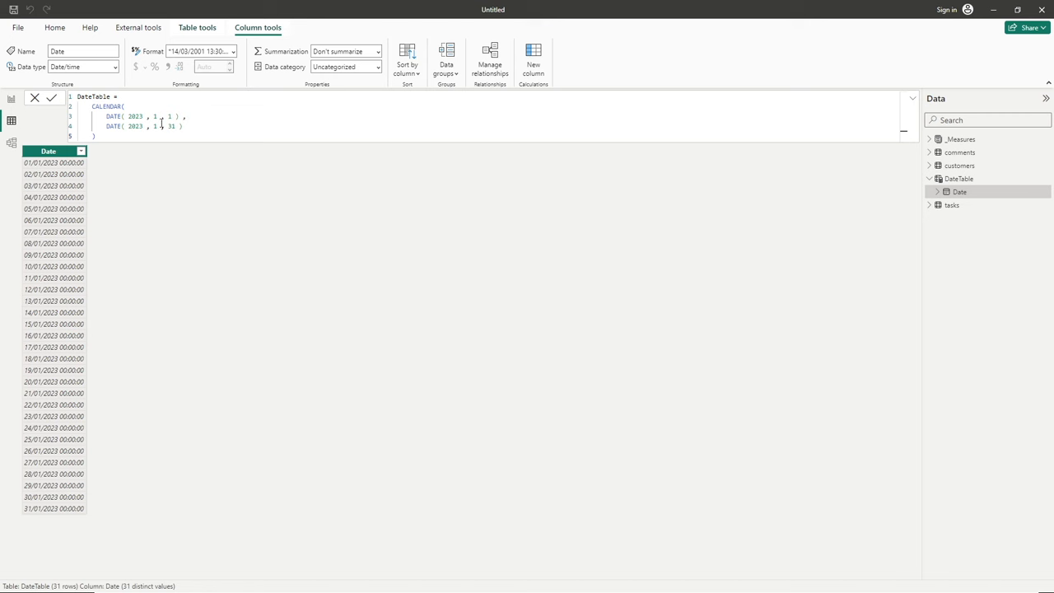
{"action": "mouse_move", "coordinate": [173, 206]}
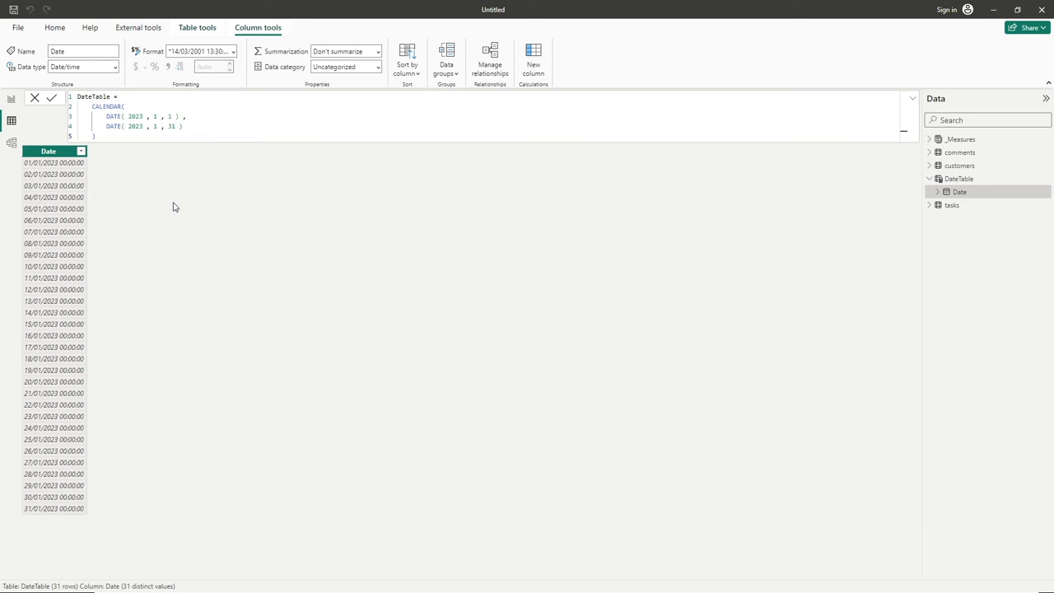
{"action": "mouse_move", "coordinate": [175, 196]}
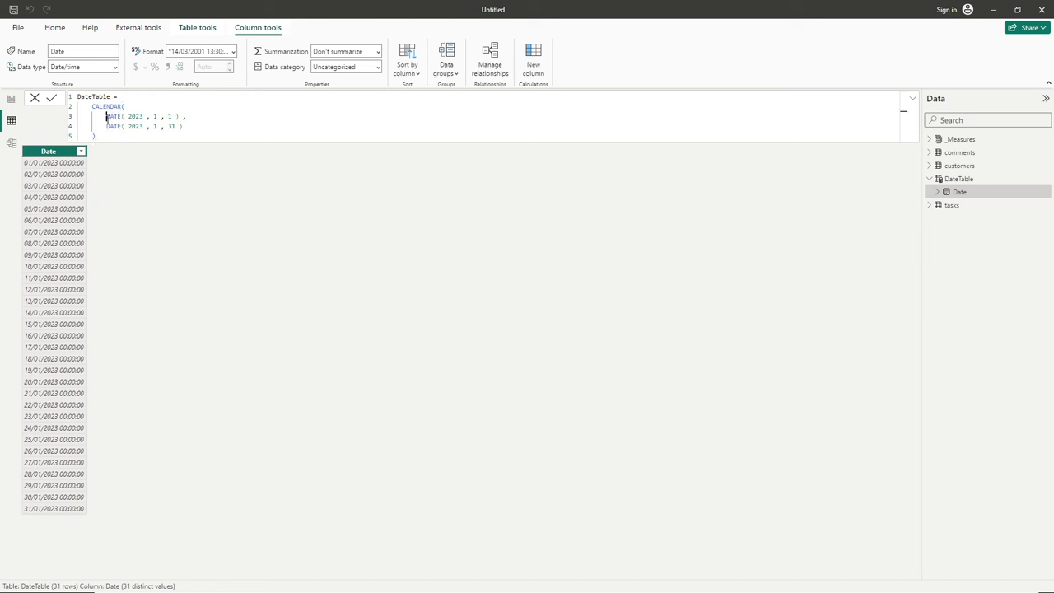
- Select DATE(2023,1,1) for replacement and expand the tasks table's fields
{"action": "double_click", "coordinate": [140, 116]}
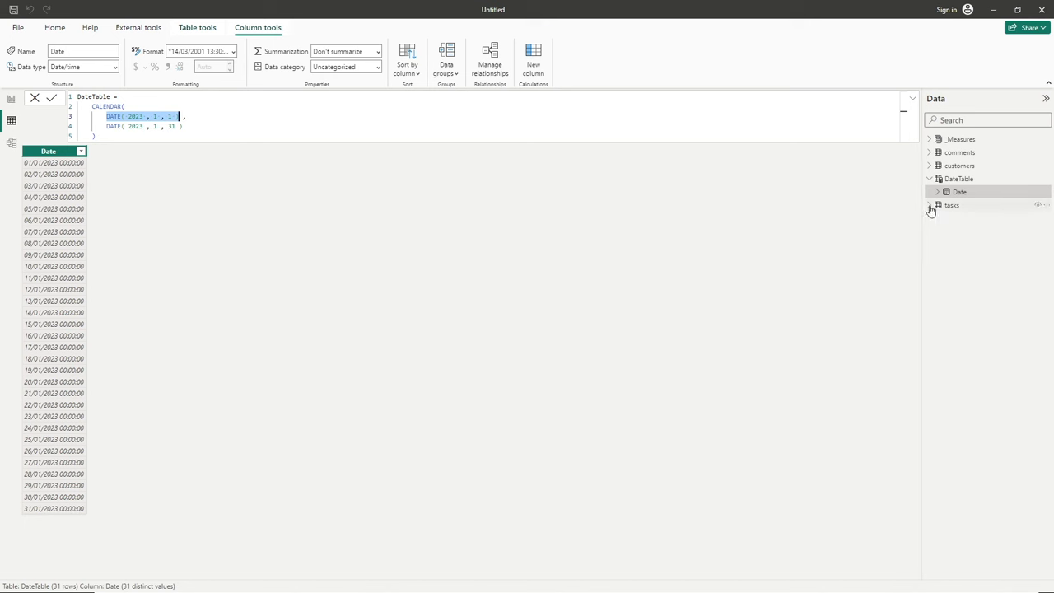
{"action": "left_click", "coordinate": [929, 204]}
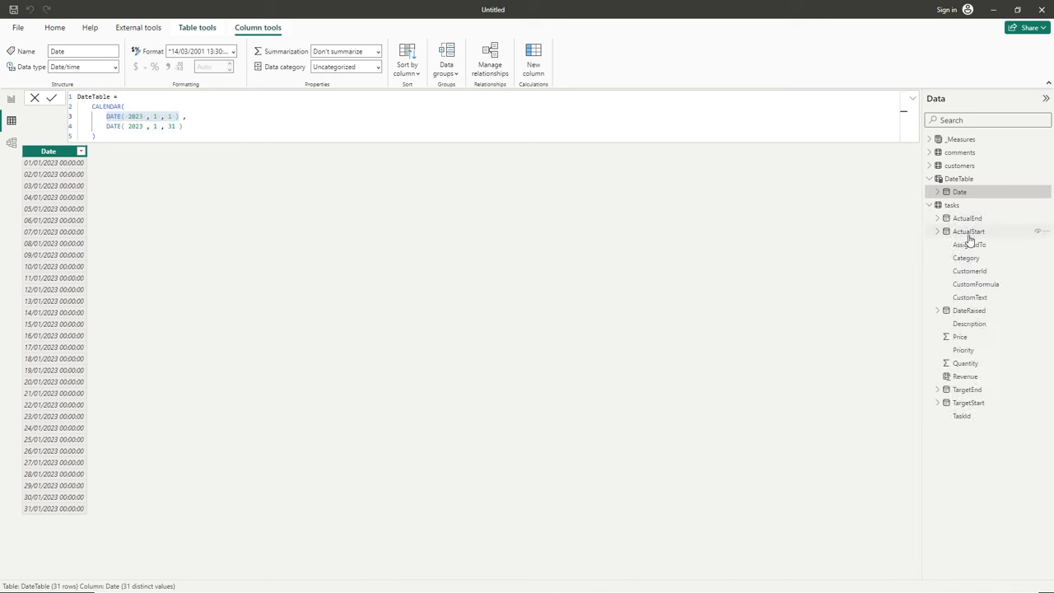
{"action": "mouse_move", "coordinate": [957, 319]}
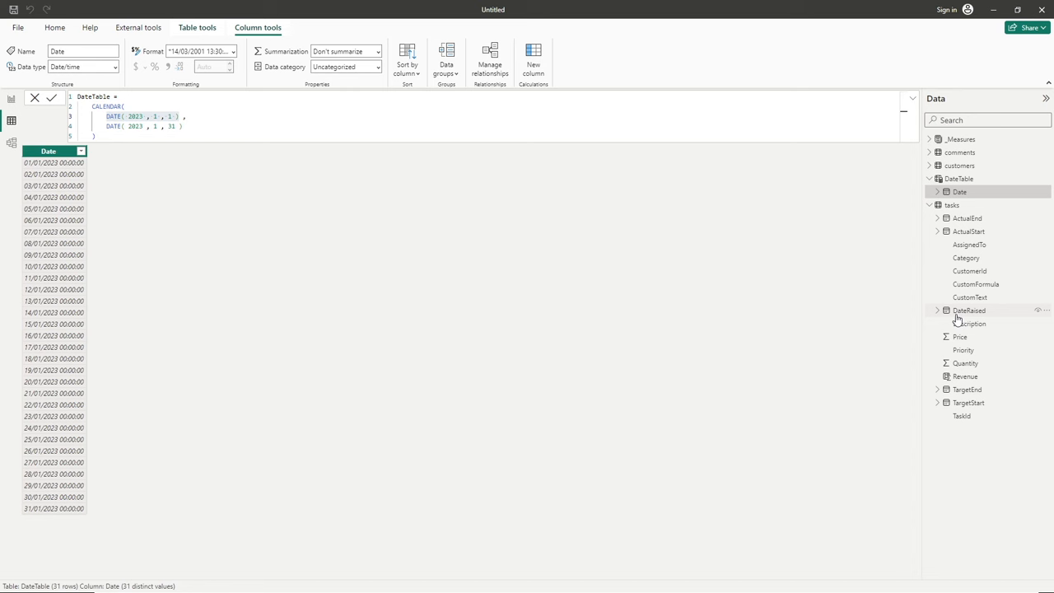
{"action": "mouse_move", "coordinate": [968, 310]}
{"action": "type", "text": "MIN( tasks[DateRaised]"}
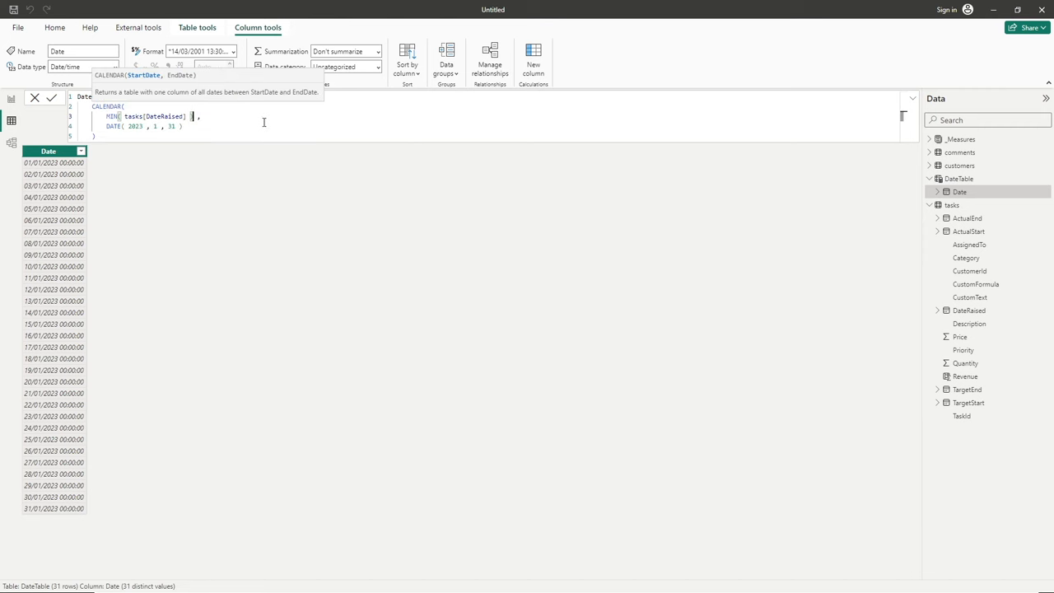
{"action": "mouse_move", "coordinate": [140, 159]}
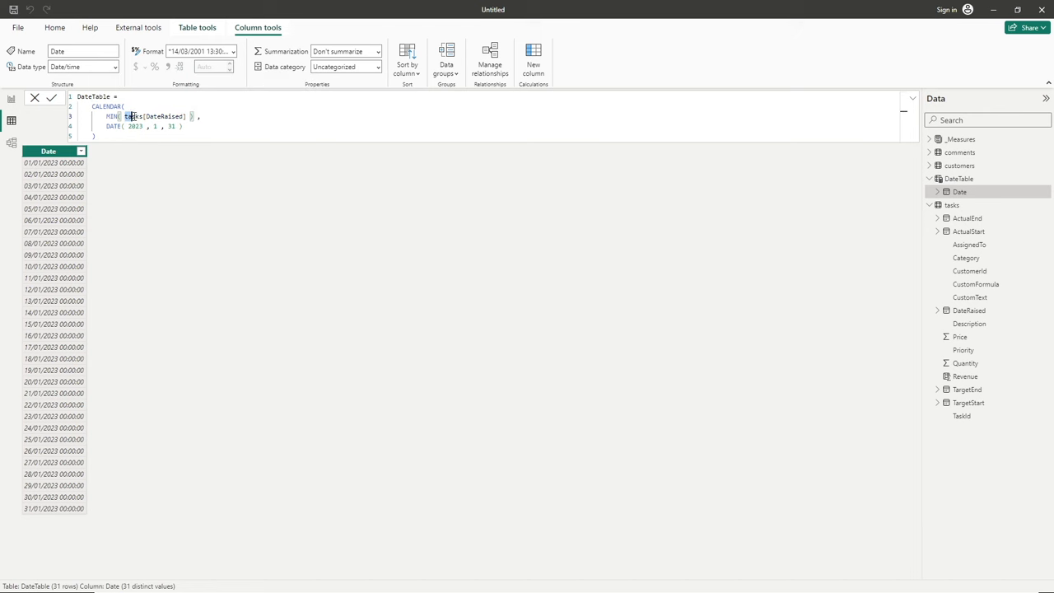
- Replace DATE(2023,1,31) with MAX(tasks[DateRaised]) as the calendar's end argument
{"action": "double_click", "coordinate": [155, 116]}
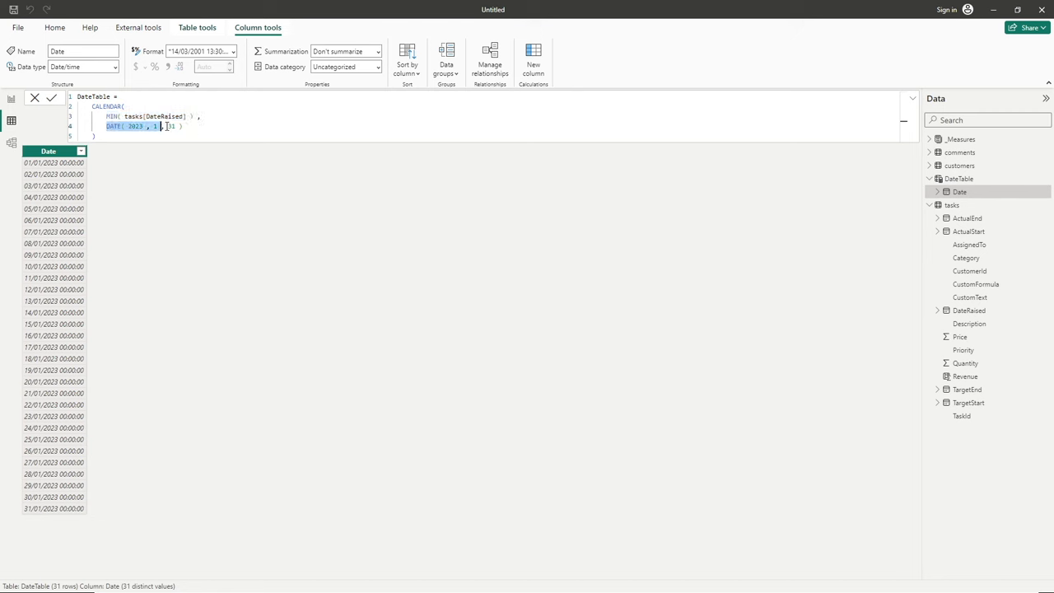
{"action": "type", "text": "MIN( tasks[DateRaised] )"}
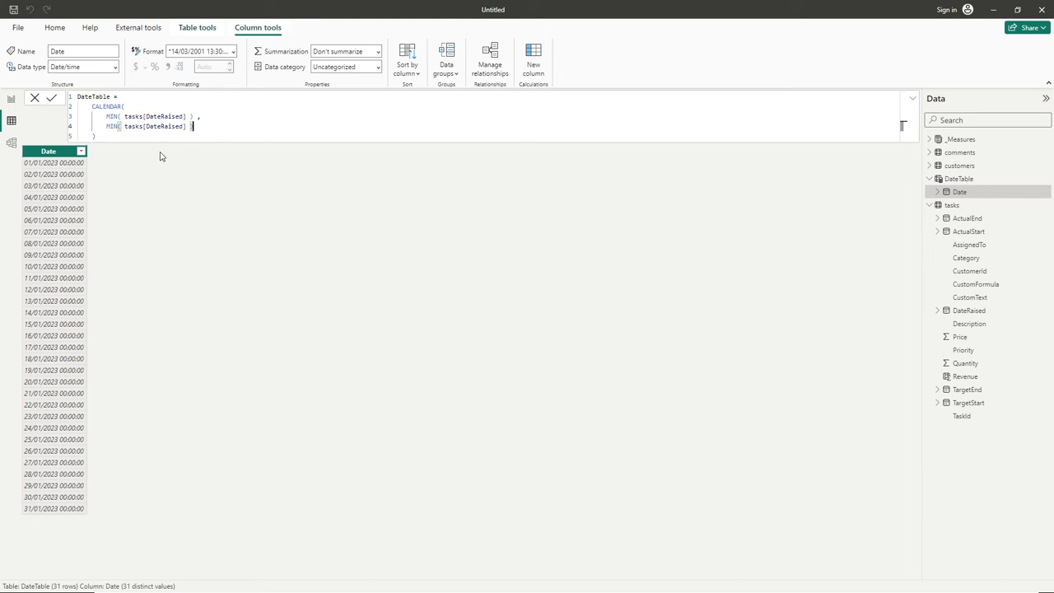
{"action": "double_click", "coordinate": [112, 126]}
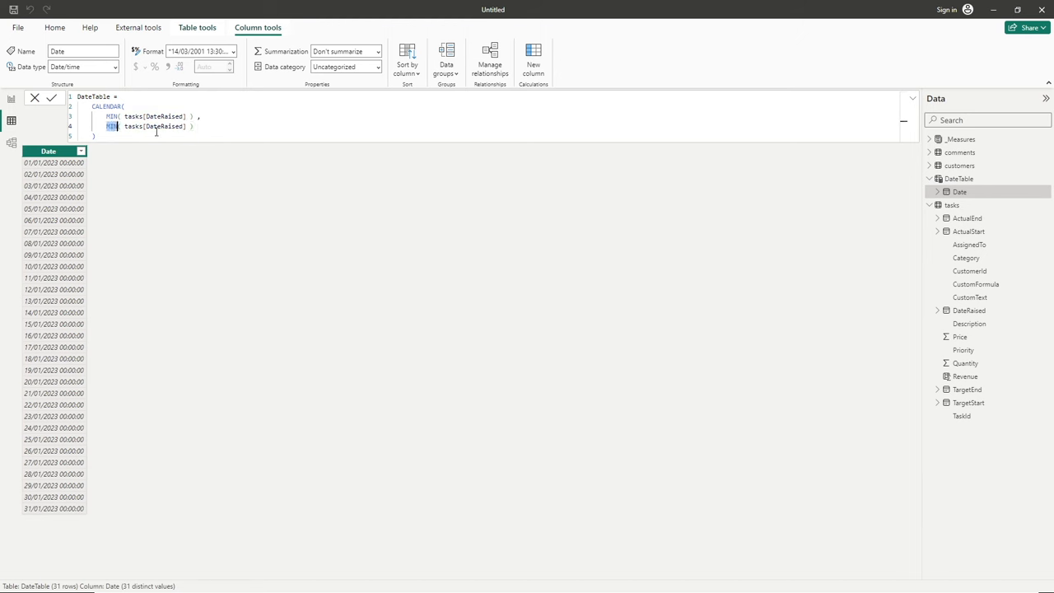
{"action": "mouse_move", "coordinate": [250, 122]}
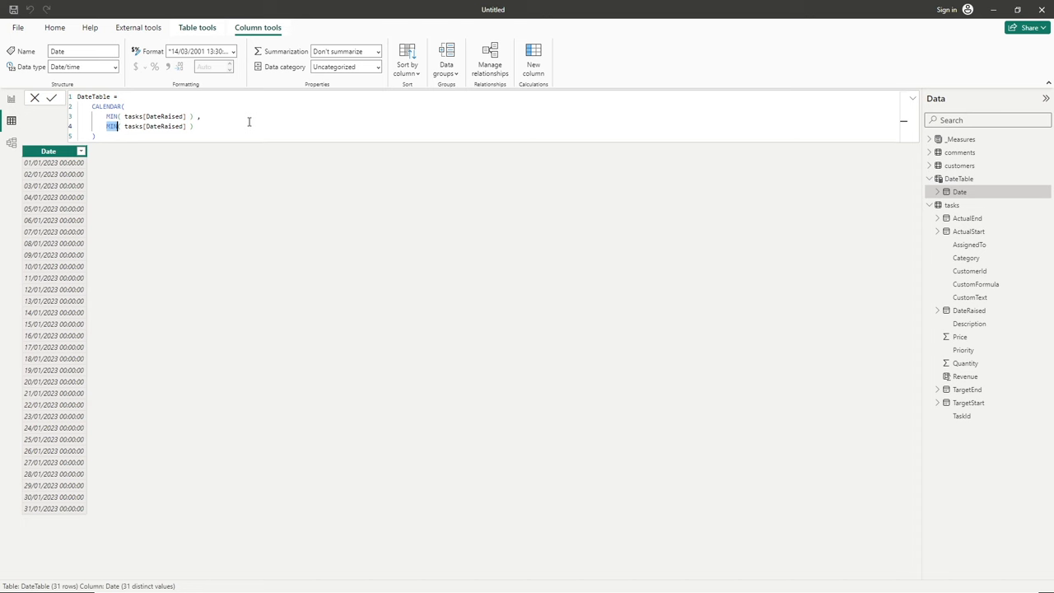
{"action": "type", "text": "MAX("}
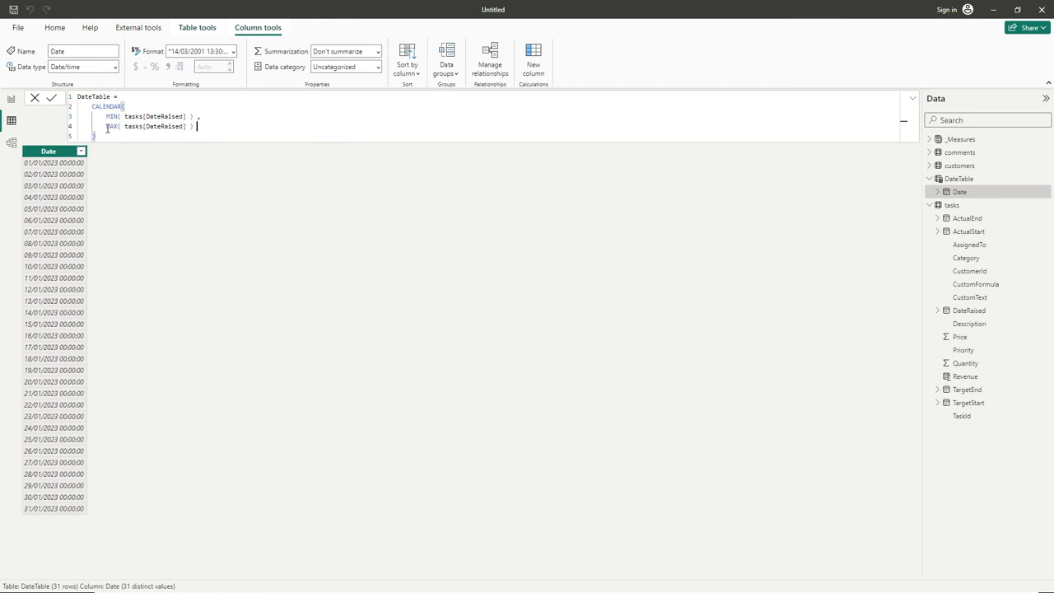
{"action": "double_click", "coordinate": [112, 126]}
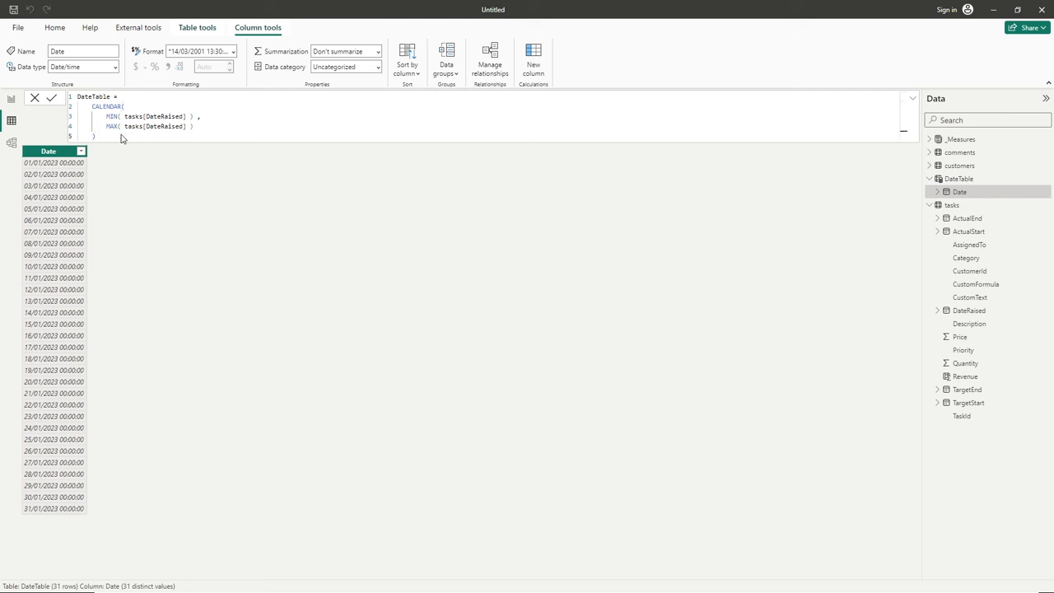
- Commit the MIN/MAX DateRaised formula so DateTable shows 209 rows from 01/08/2023
{"action": "left_click", "coordinate": [52, 98]}
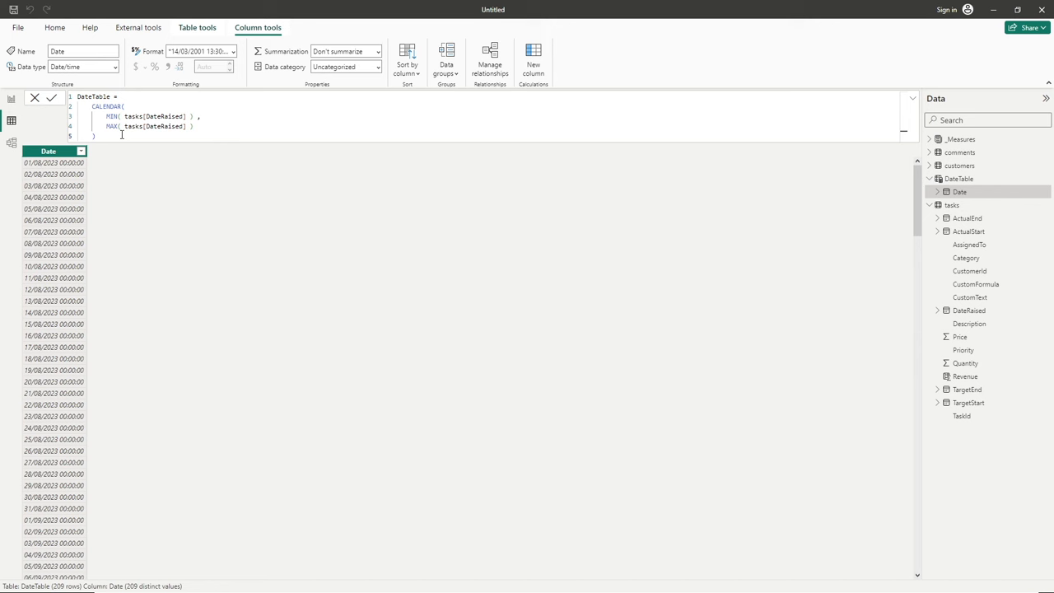
{"action": "mouse_move", "coordinate": [184, 184]}
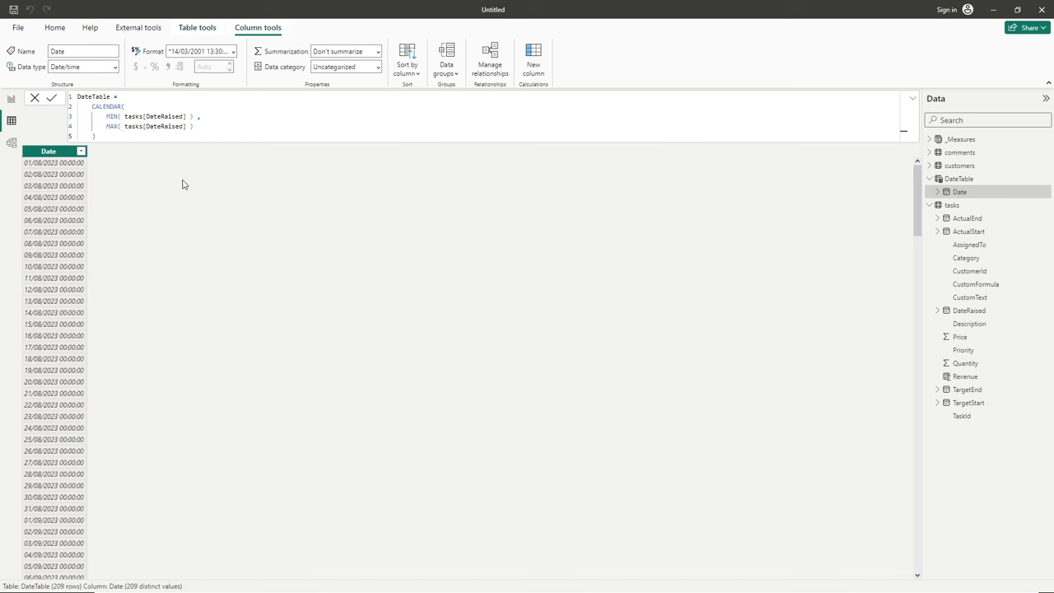
{"action": "mouse_move", "coordinate": [41, 163]}
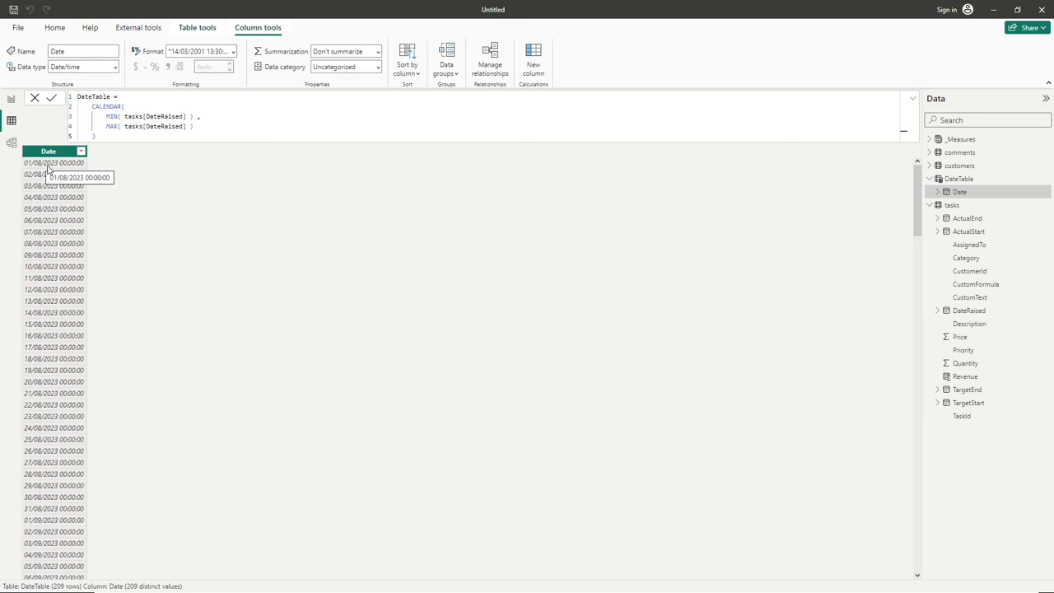
{"action": "mouse_move", "coordinate": [181, 183]}
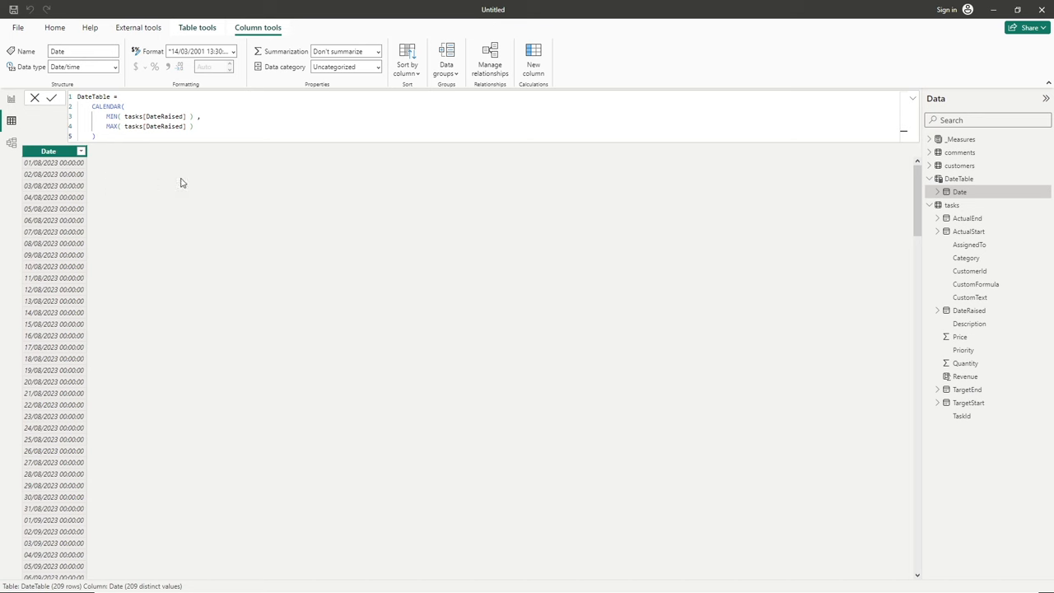
{"action": "mouse_move", "coordinate": [82, 182]}
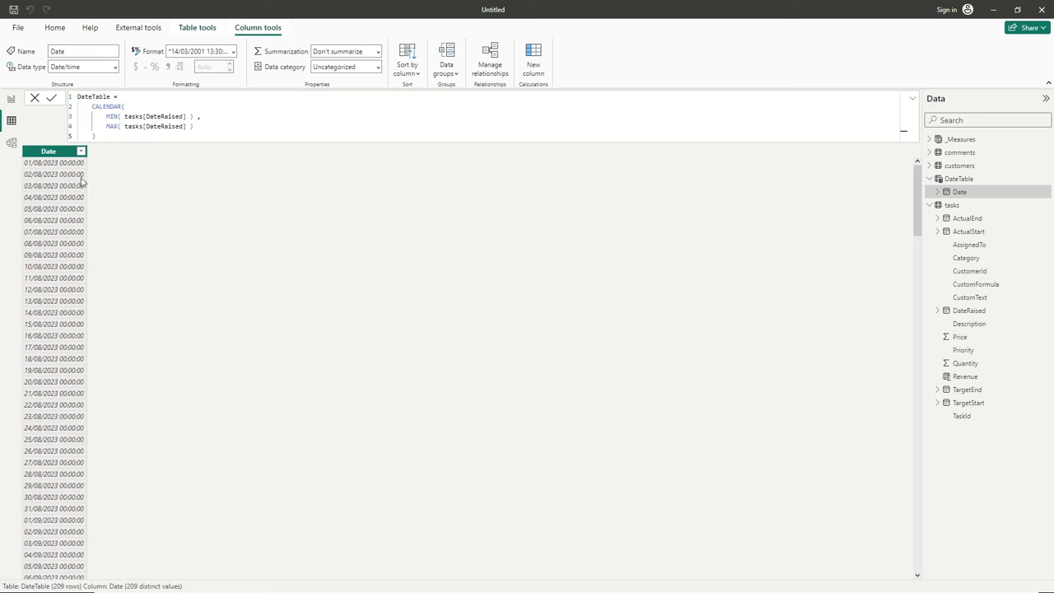
{"action": "mouse_move", "coordinate": [54, 174]}
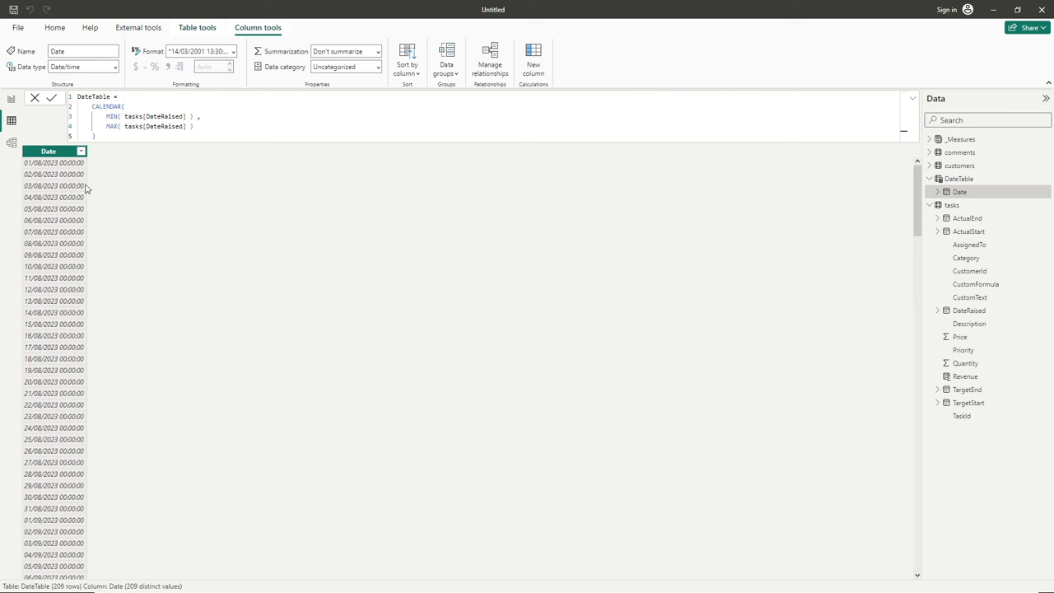
{"action": "mouse_move", "coordinate": [115, 151]}
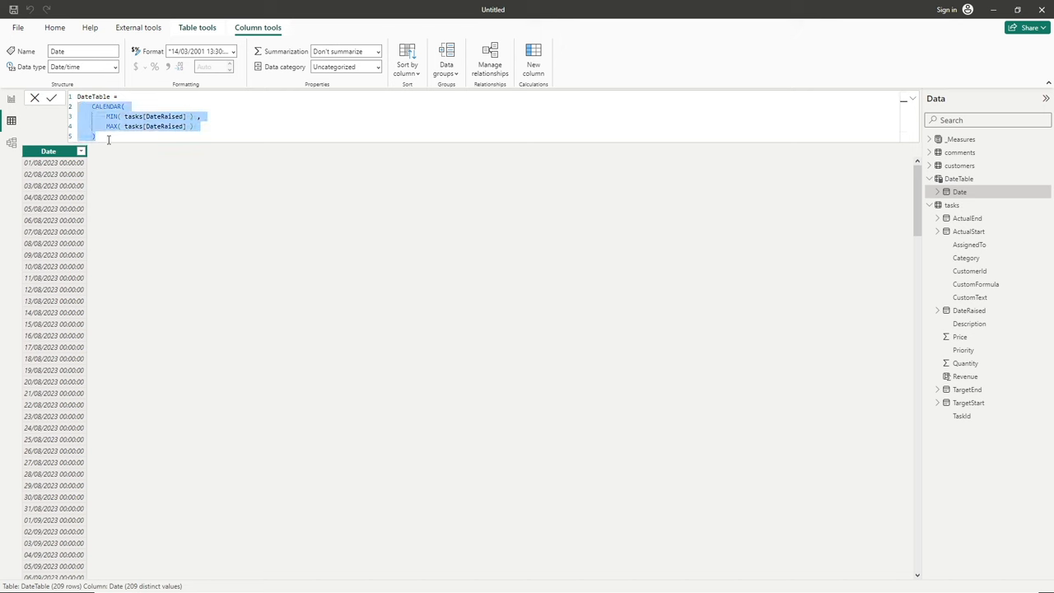
{"action": "left_click", "coordinate": [108, 136]}
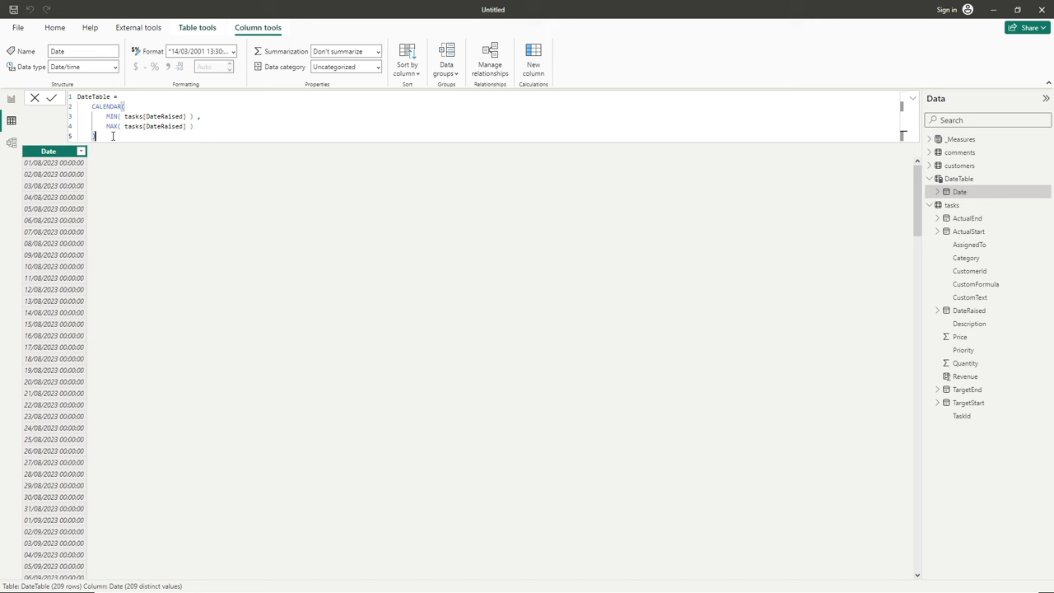
{"action": "type", "text": ")"}
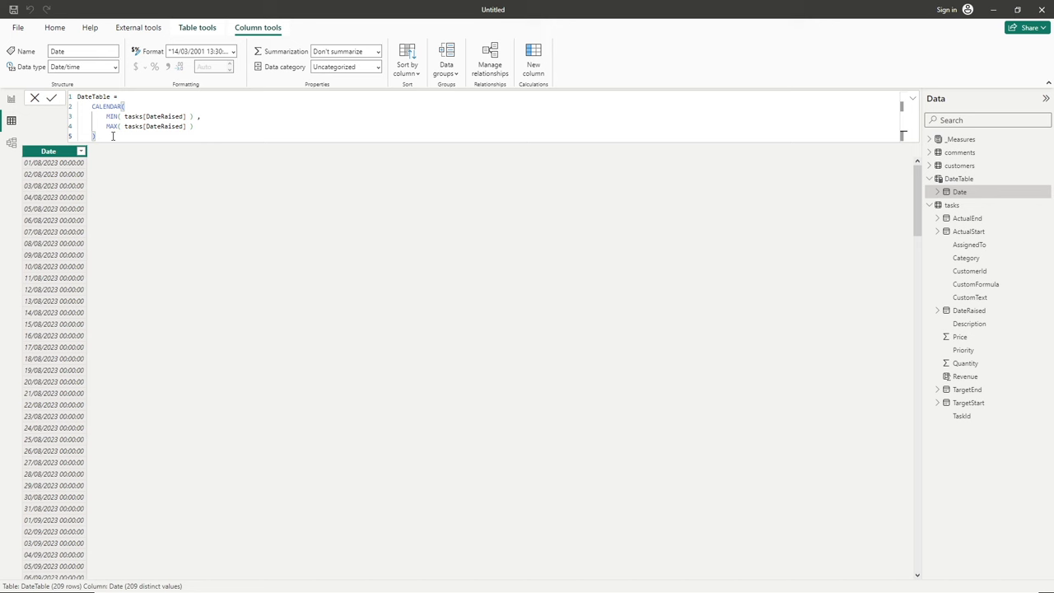